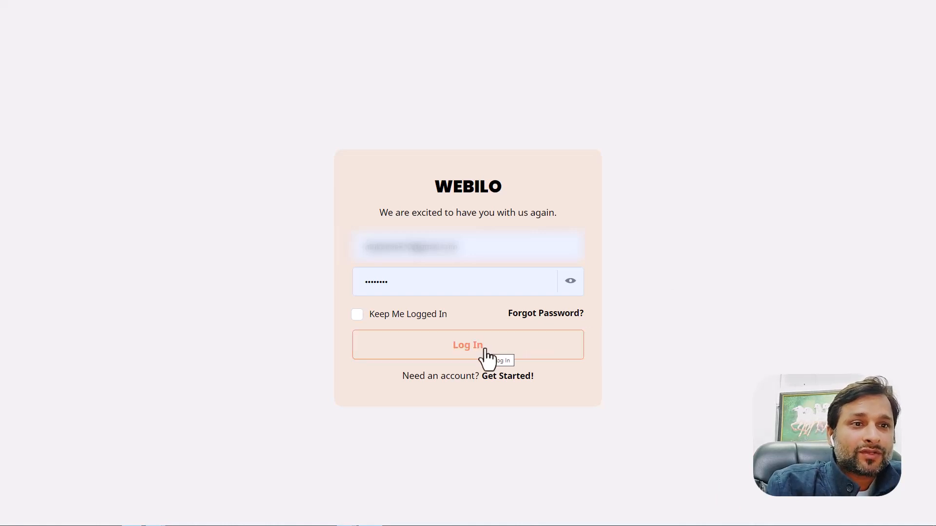
Log in to Webilo to reach the account dashboard.
{"action": "left_click", "coordinate": [468, 345]}
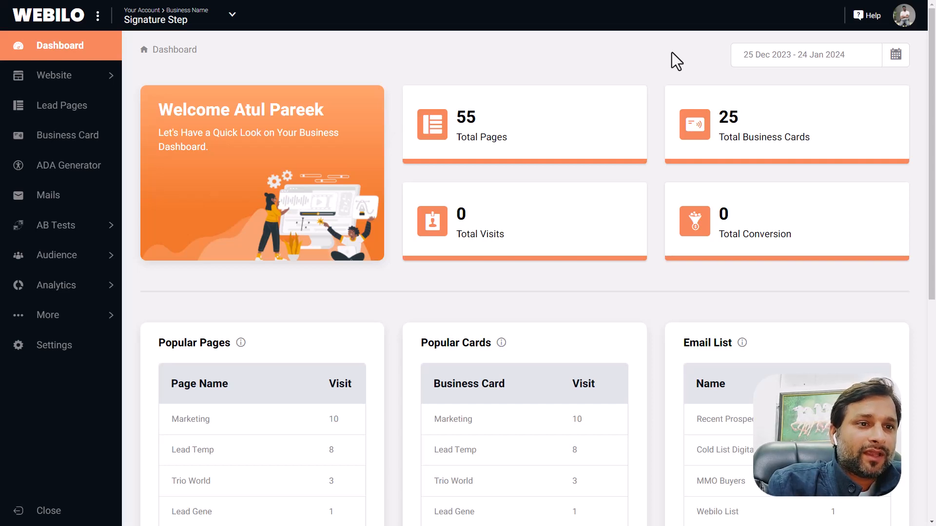
{"action": "mouse_move", "coordinate": [232, 15]}
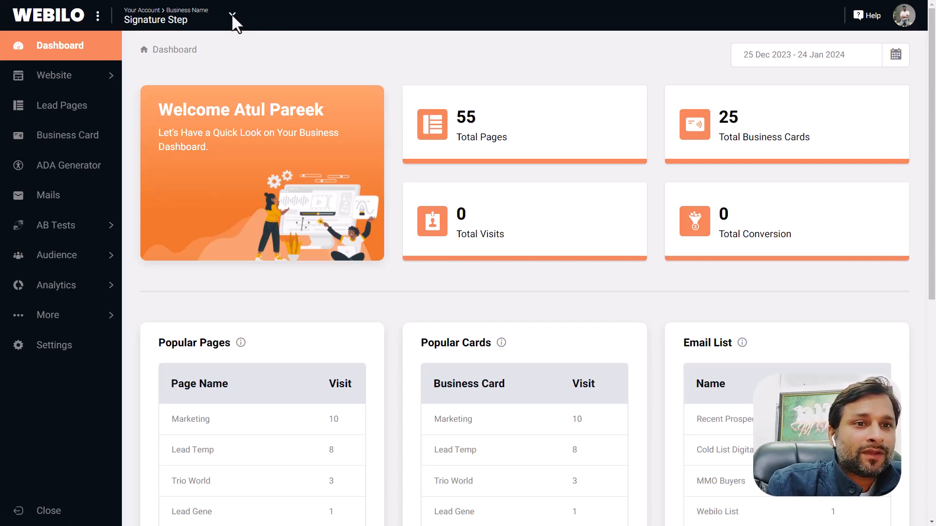
Open the business switcher dropdown in the top bar.
{"action": "left_click", "coordinate": [233, 13]}
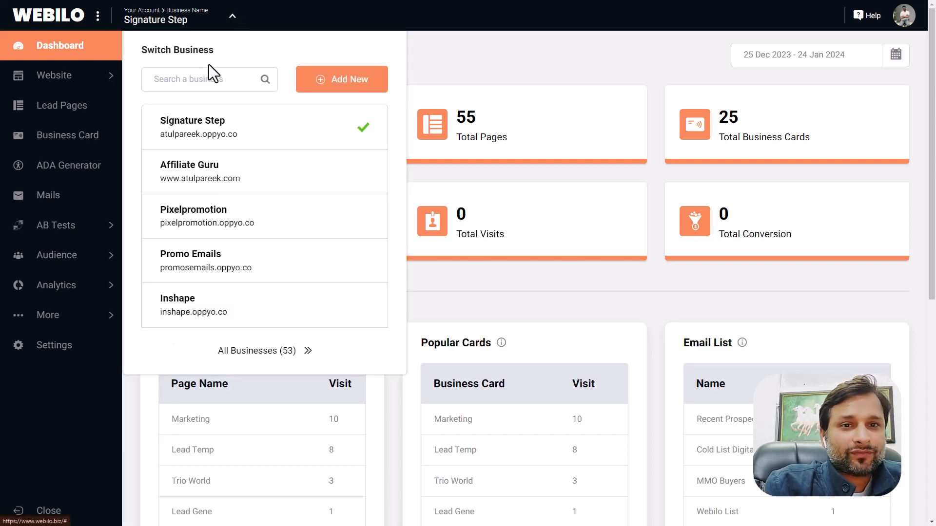
{"action": "mouse_move", "coordinate": [262, 191]}
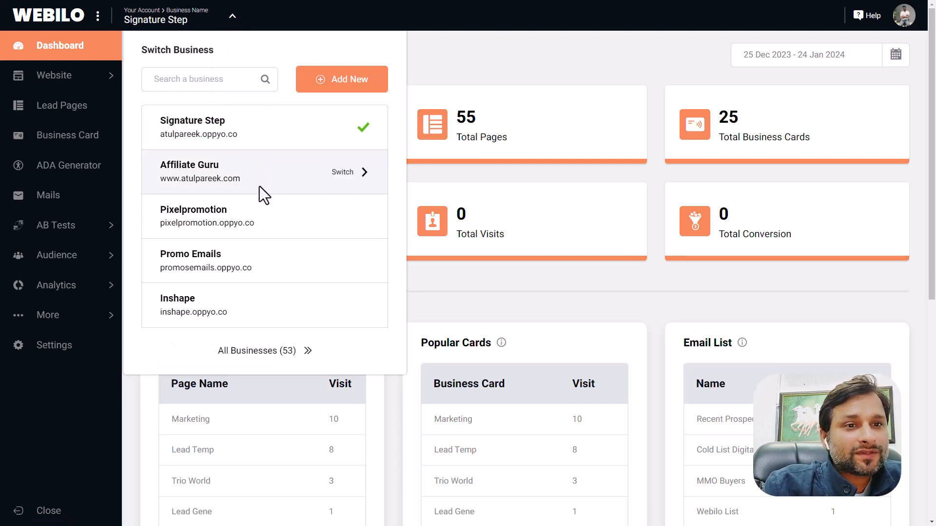
{"action": "mouse_move", "coordinate": [276, 297]}
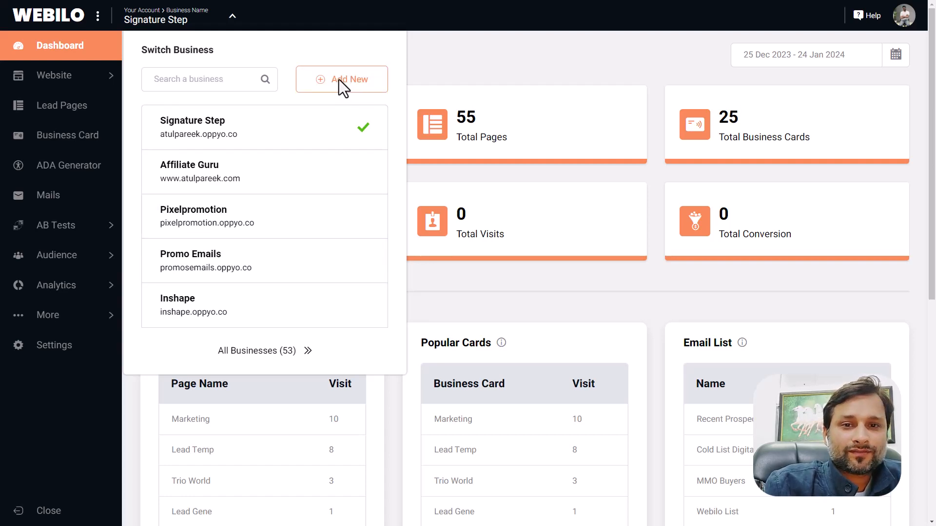
Add a new business named 'Web Agency Hub', then reopen the business switcher.
{"action": "left_click", "coordinate": [341, 79]}
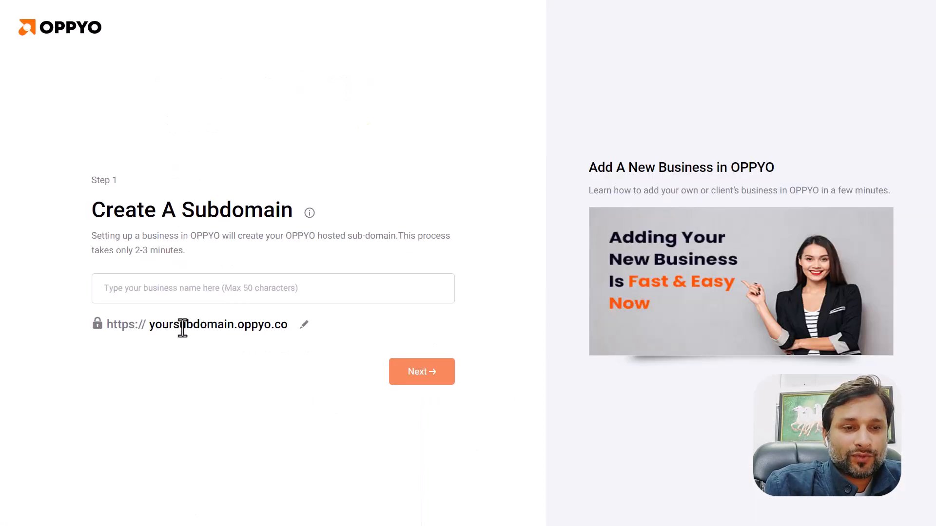
{"action": "type", "text": "Web Agency Hub"}
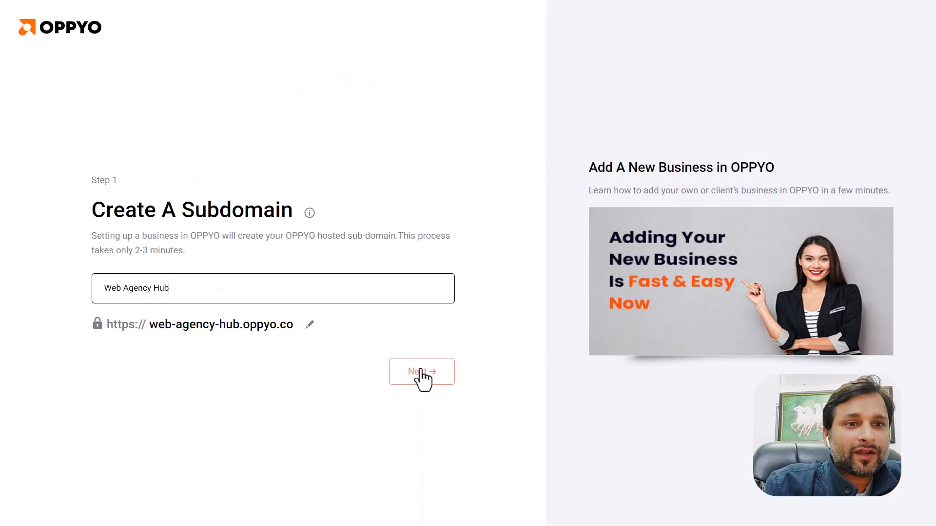
{"action": "left_click", "coordinate": [421, 372]}
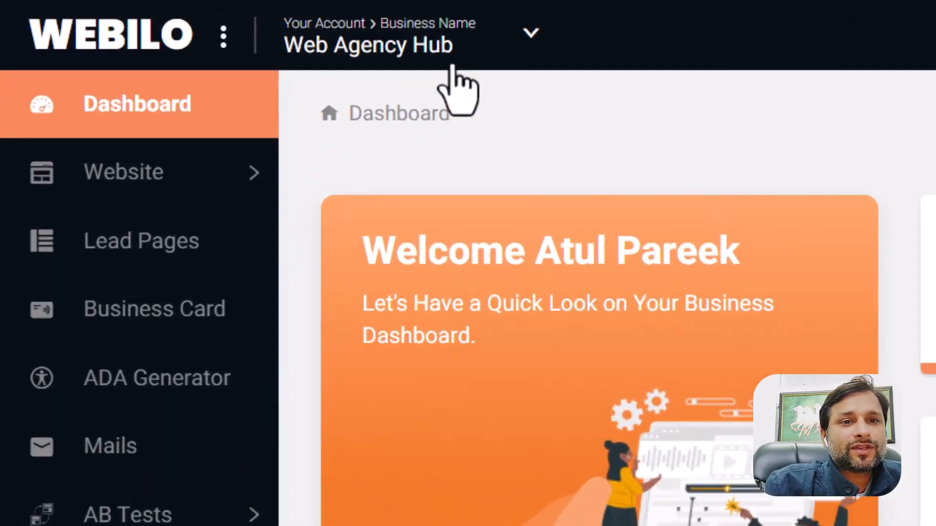
{"action": "left_click", "coordinate": [530, 33]}
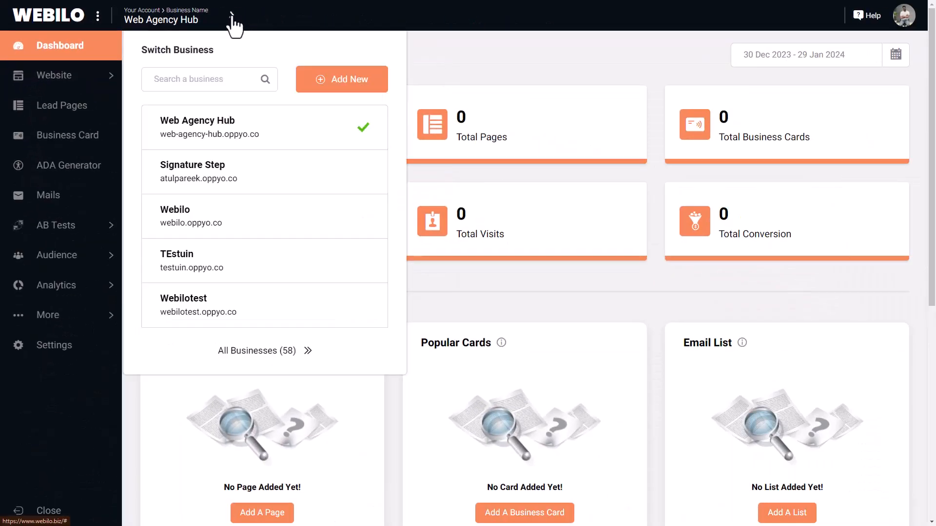
{"action": "mouse_move", "coordinate": [226, 172]}
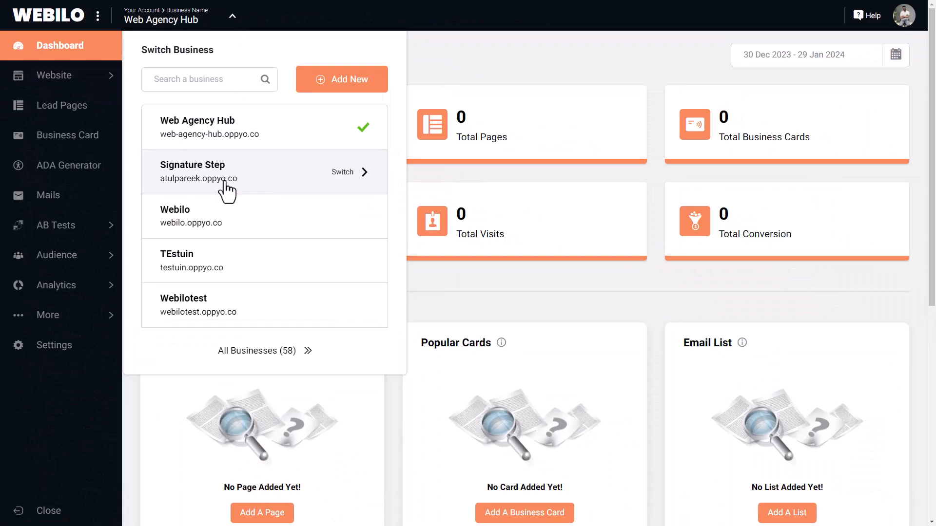
Switch to Signature Step and expand More to show GDPR, Legal Policy and Integration.
{"action": "left_click", "coordinate": [343, 172]}
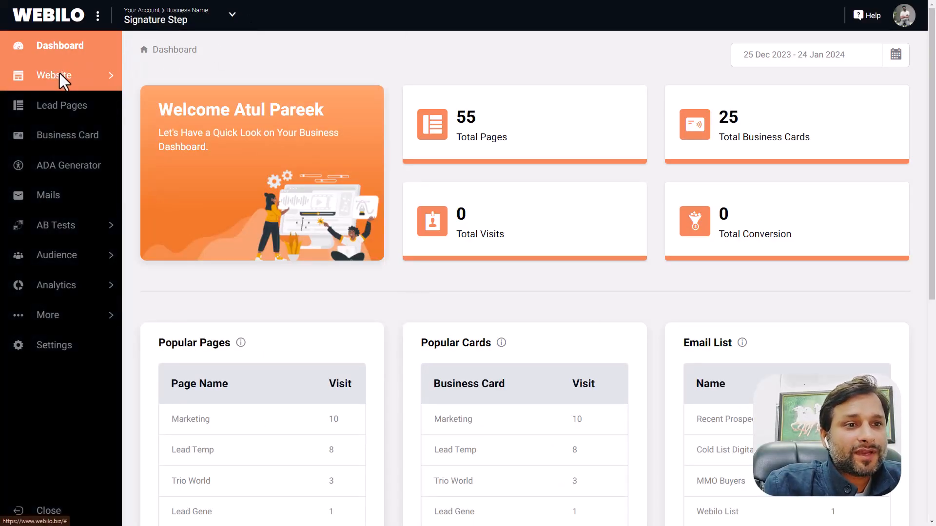
{"action": "mouse_move", "coordinate": [62, 105]}
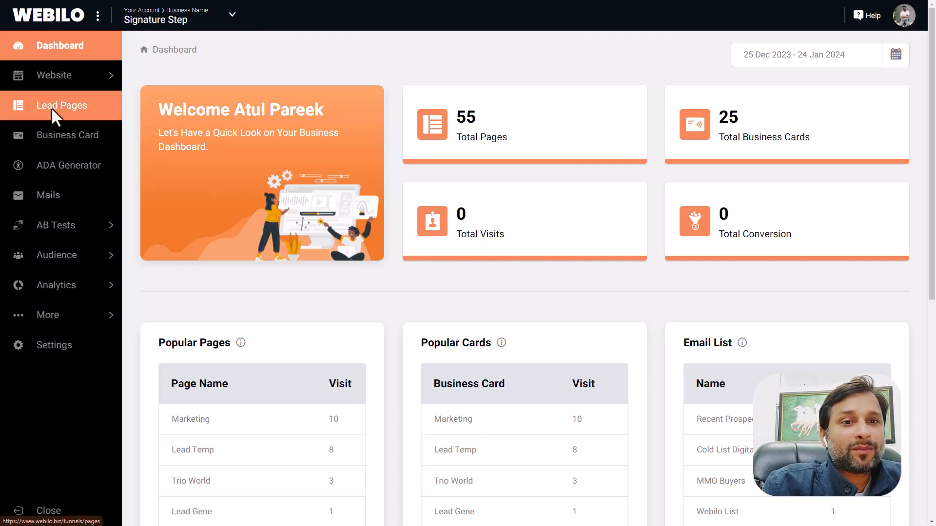
{"action": "mouse_move", "coordinate": [57, 133]}
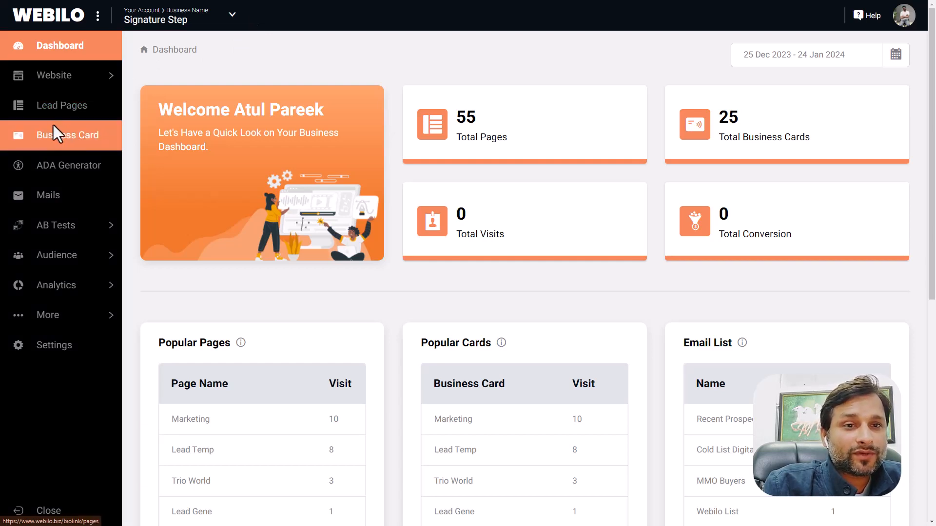
{"action": "mouse_move", "coordinate": [56, 140]}
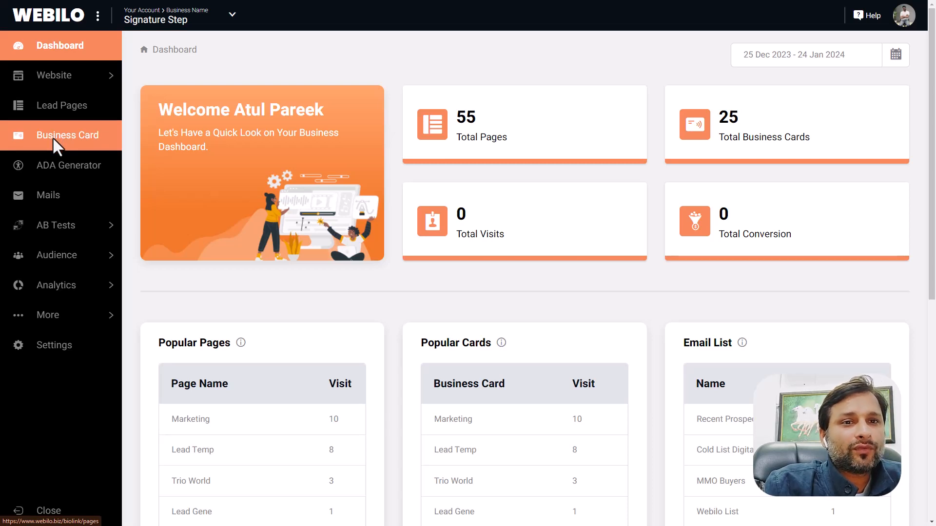
{"action": "mouse_move", "coordinate": [53, 167]}
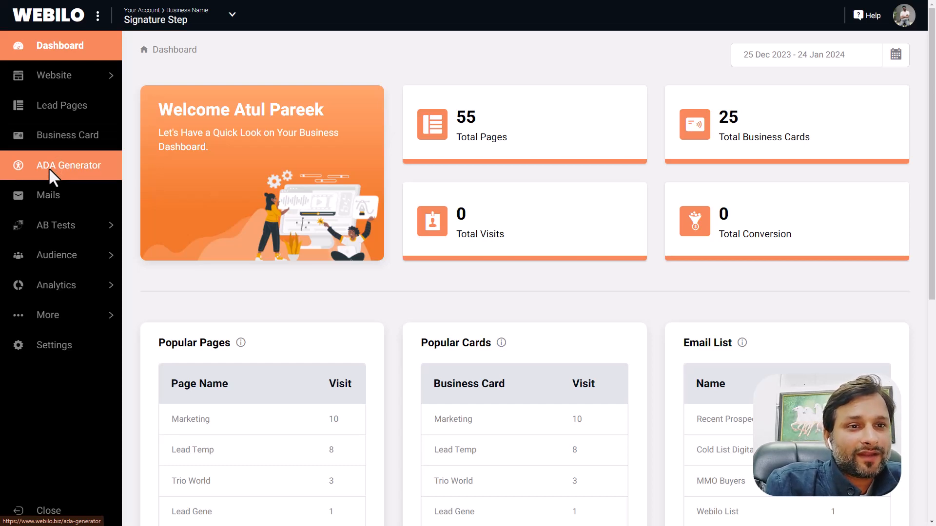
{"action": "mouse_move", "coordinate": [48, 196]}
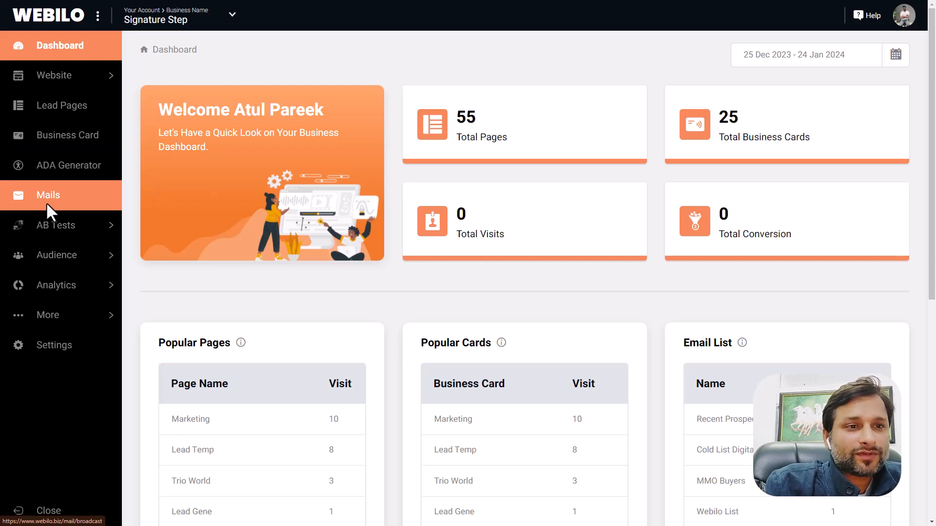
{"action": "mouse_move", "coordinate": [70, 216]}
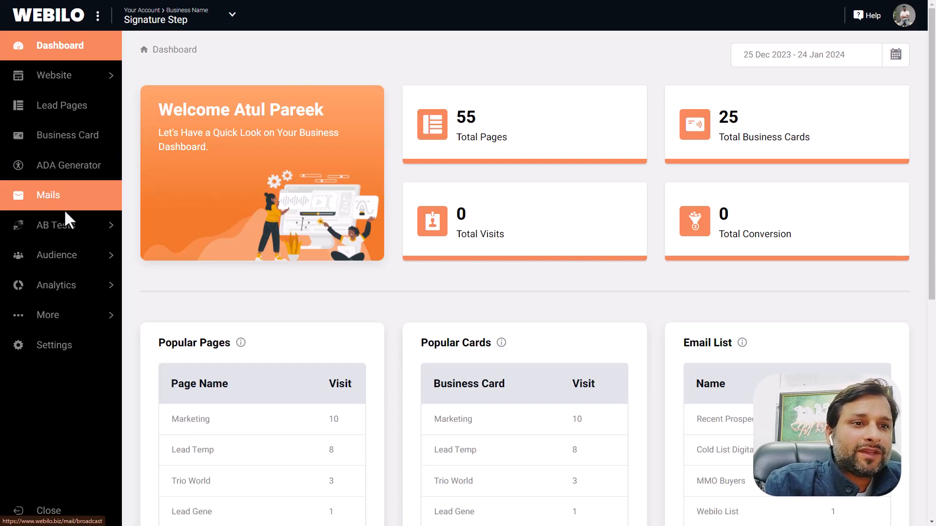
{"action": "mouse_move", "coordinate": [56, 225]}
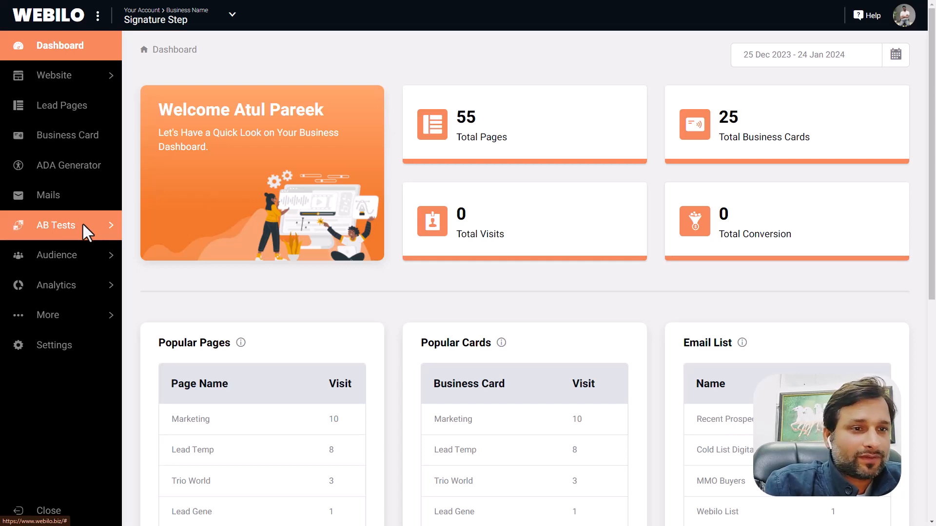
{"action": "mouse_move", "coordinate": [90, 248]}
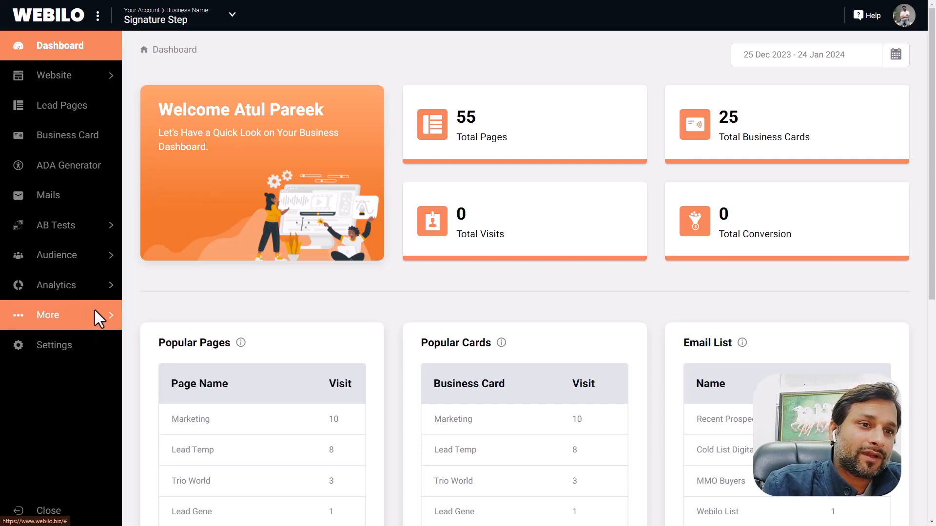
{"action": "left_click", "coordinate": [48, 315]}
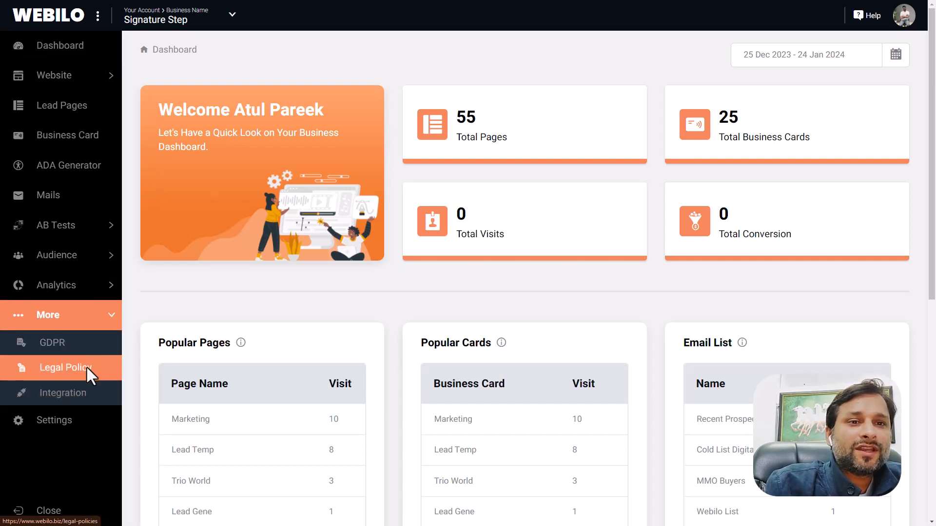
{"action": "mouse_move", "coordinate": [64, 393]}
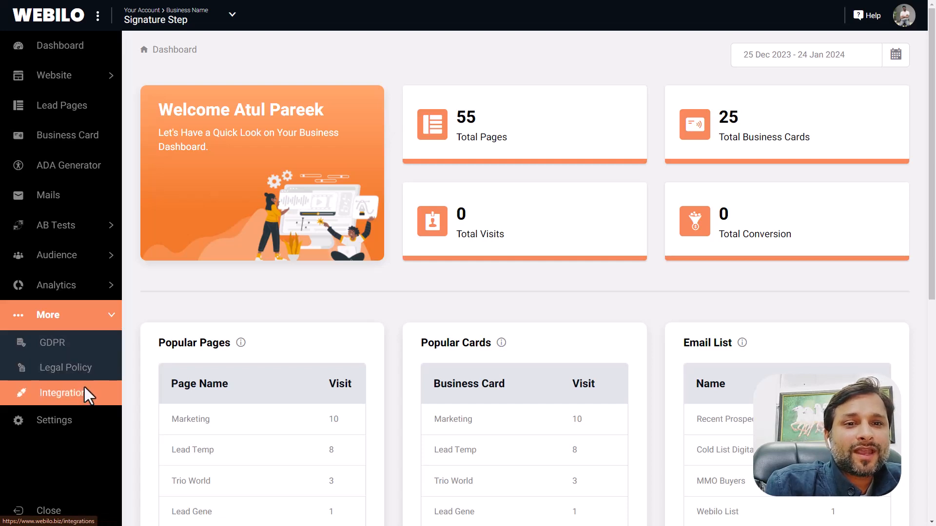
{"action": "mouse_move", "coordinate": [54, 420]}
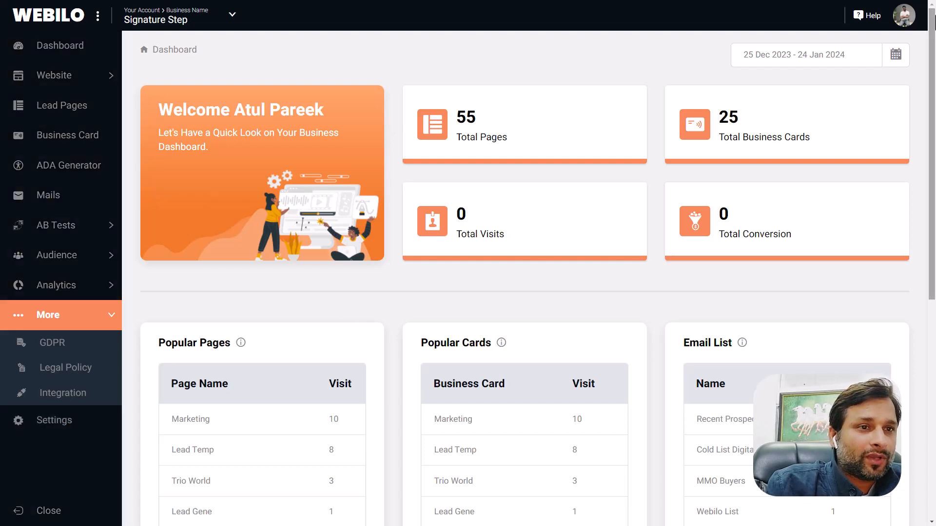
{"action": "left_click", "coordinate": [903, 15]}
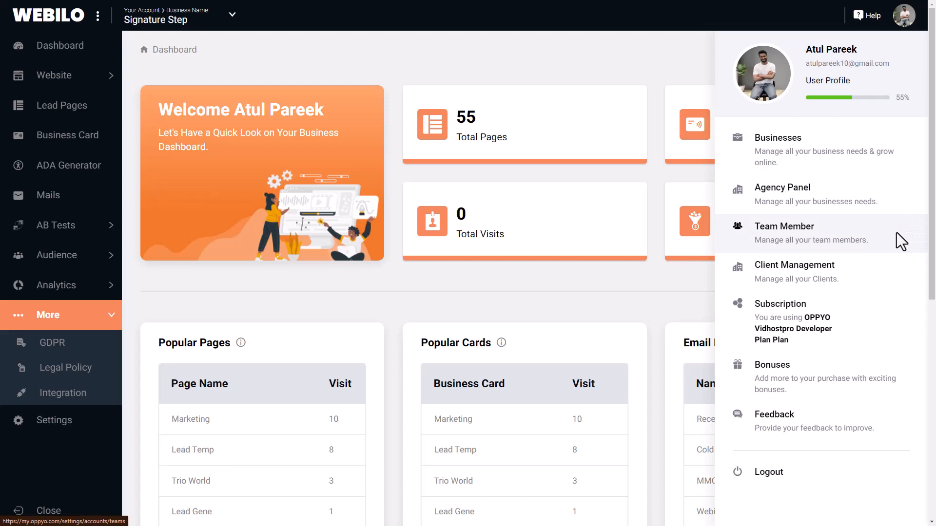
{"action": "mouse_move", "coordinate": [889, 316]}
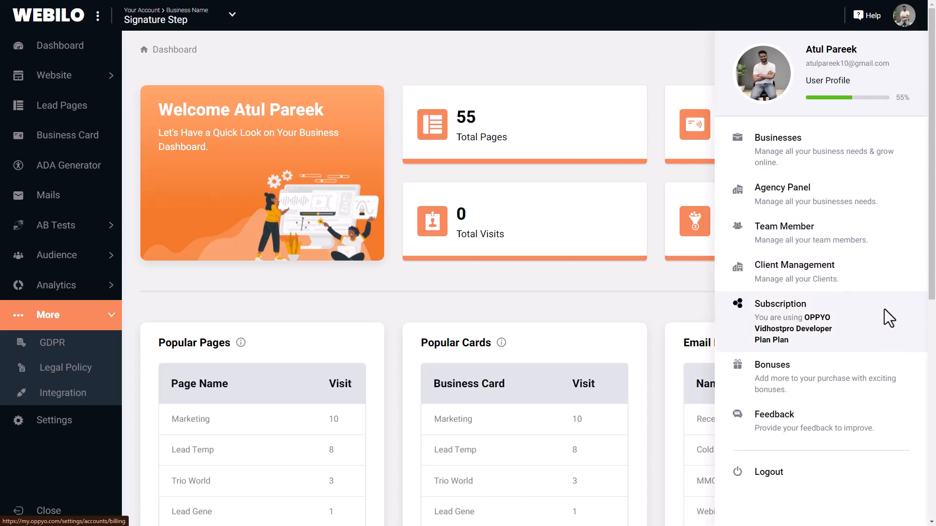
{"action": "mouse_move", "coordinate": [910, 381]}
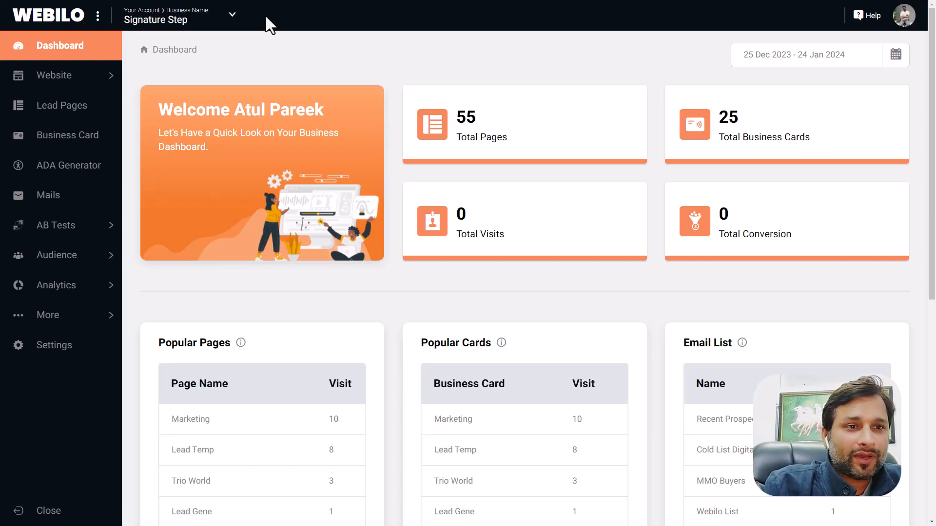
{"action": "mouse_move", "coordinate": [123, 79]}
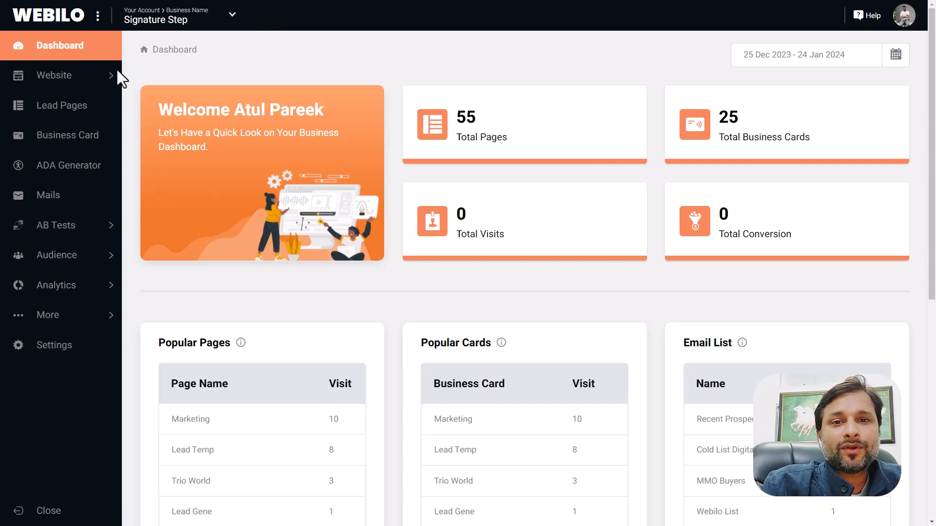
Open Website > Home for the Signature Step site.
{"action": "left_click", "coordinate": [55, 75]}
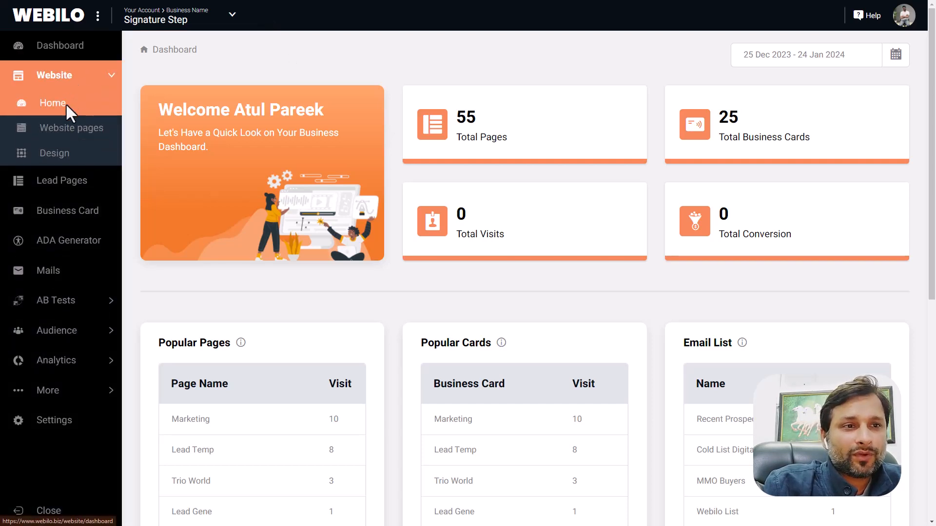
{"action": "left_click", "coordinate": [53, 103]}
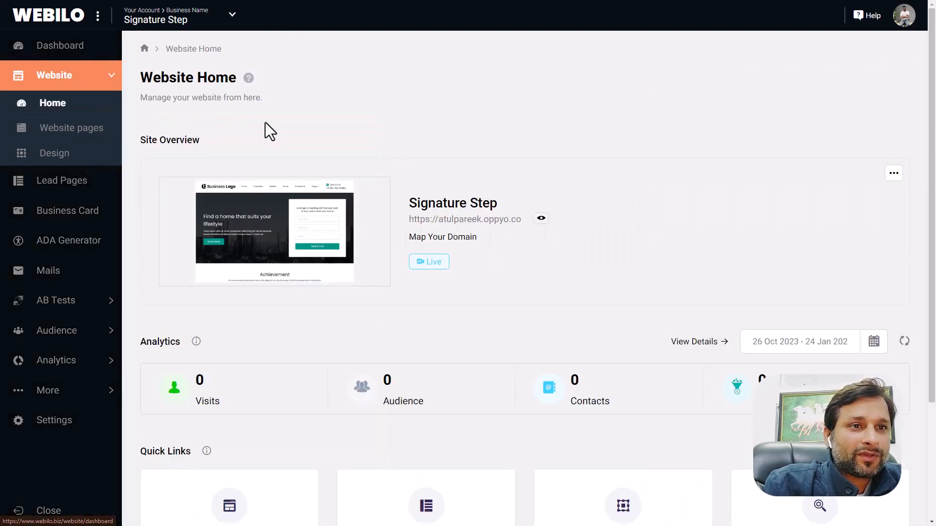
{"action": "mouse_move", "coordinate": [547, 239]}
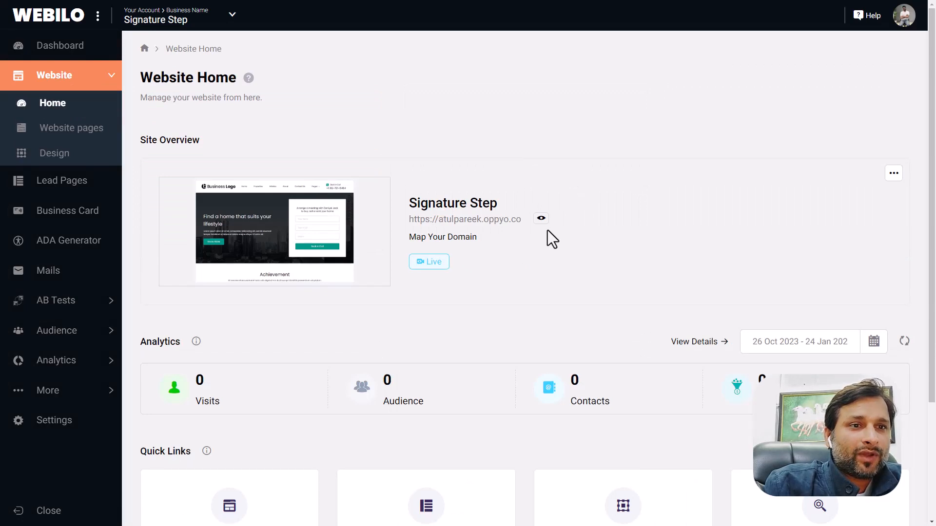
{"action": "mouse_move", "coordinate": [540, 218]}
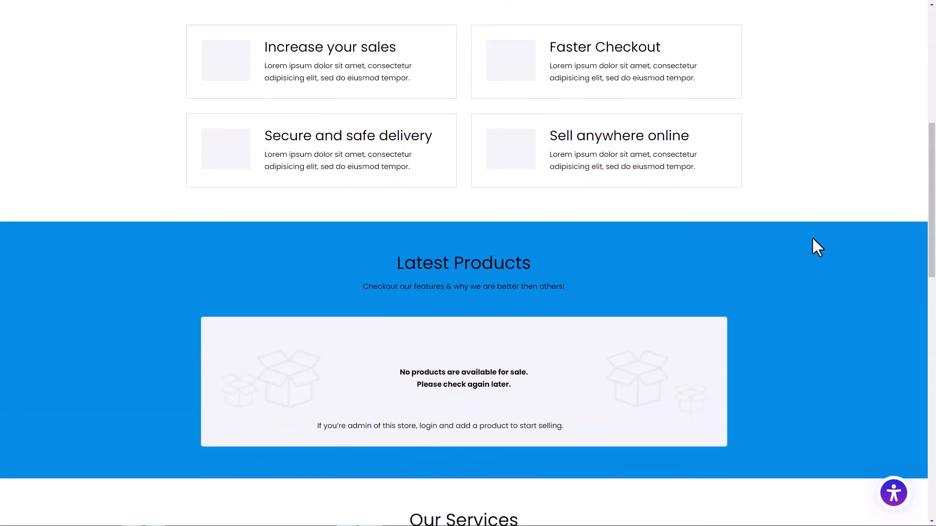
{"action": "scroll", "scroll_direction": "down", "scroll_amount": 3}
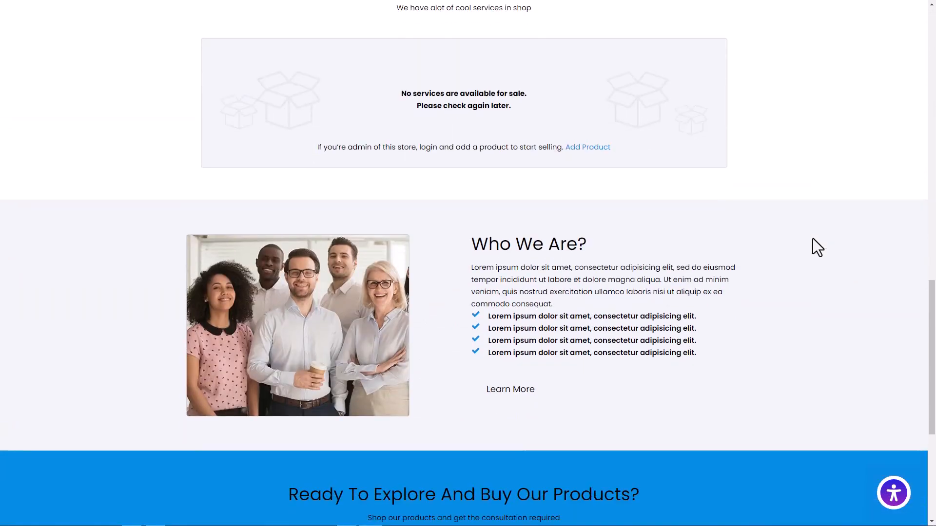
{"action": "scroll", "scroll_direction": "down", "scroll_amount": 3}
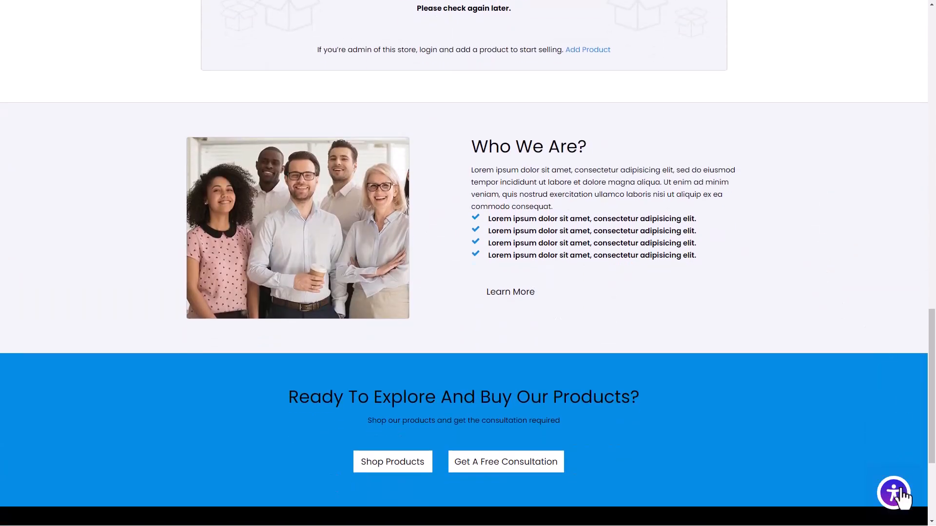
{"action": "left_click", "coordinate": [893, 494]}
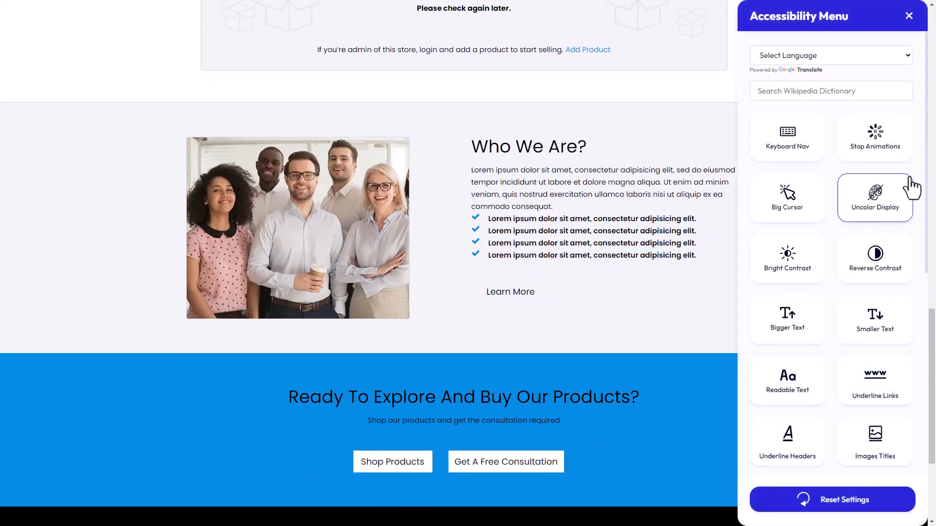
{"action": "scroll", "scroll_direction": "down", "scroll_amount": 3}
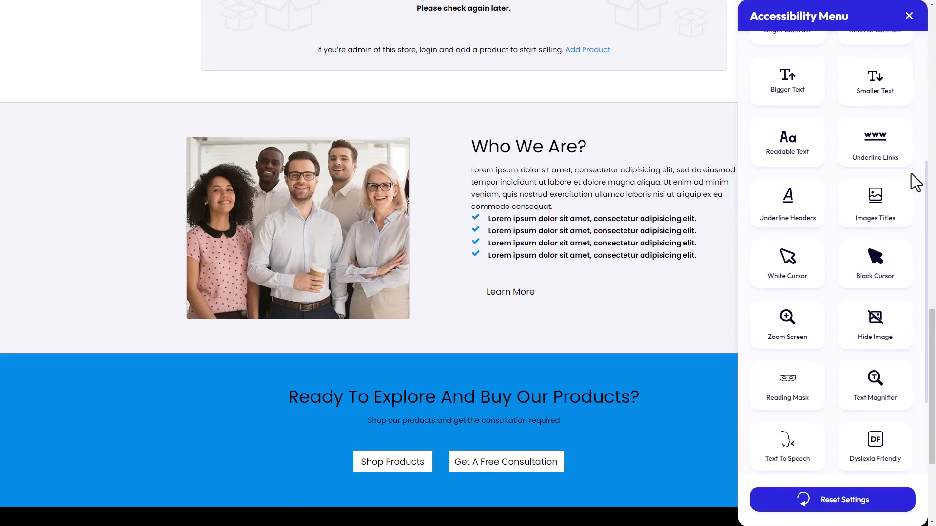
{"action": "scroll", "scroll_direction": "down", "scroll_amount": 3}
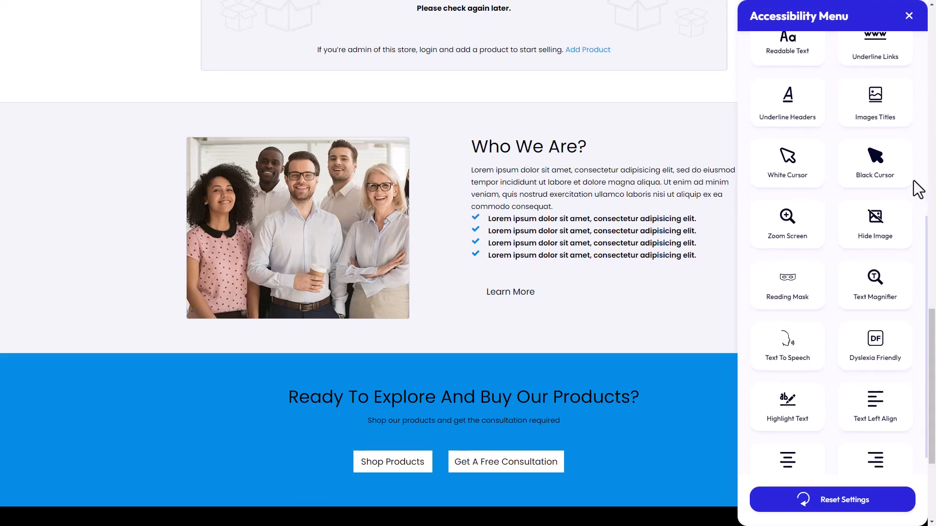
{"action": "scroll", "scroll_direction": "down", "scroll_amount": 3}
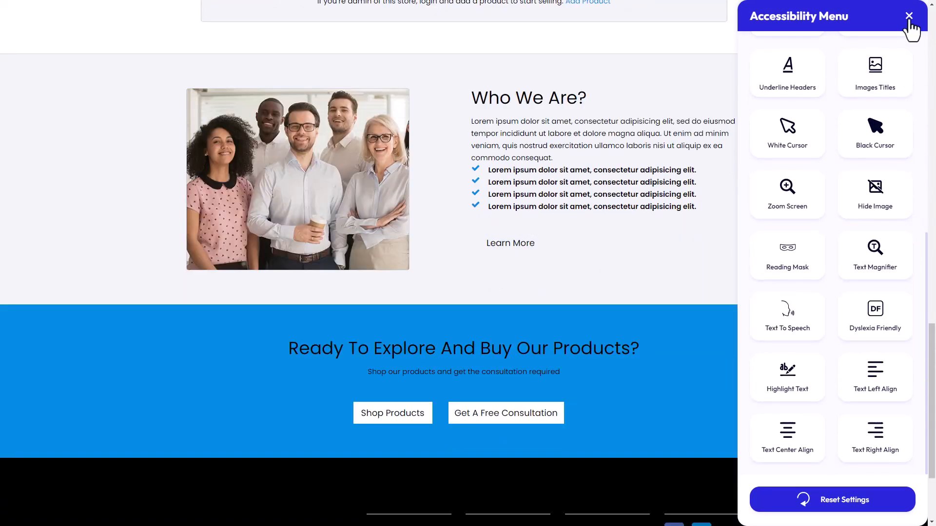
{"action": "left_click", "coordinate": [909, 16]}
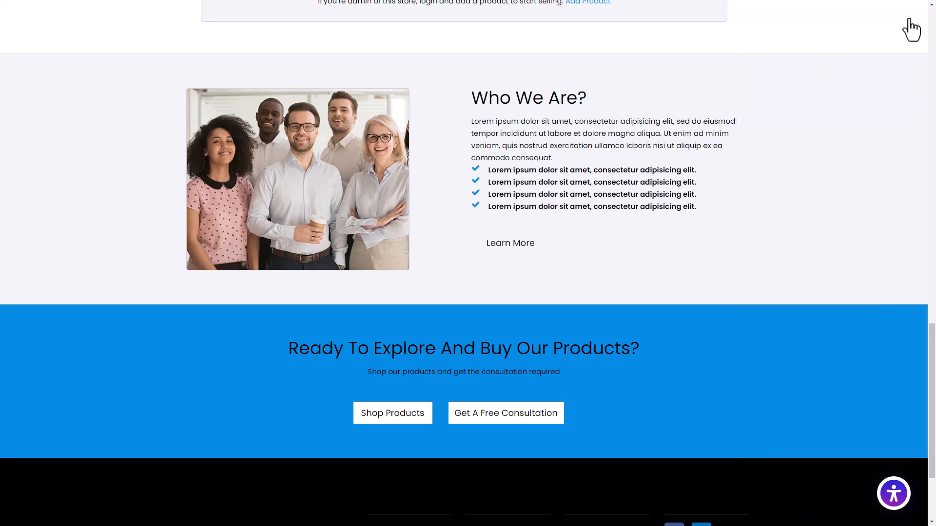
{"action": "scroll", "scroll_direction": "down", "scroll_amount": 3}
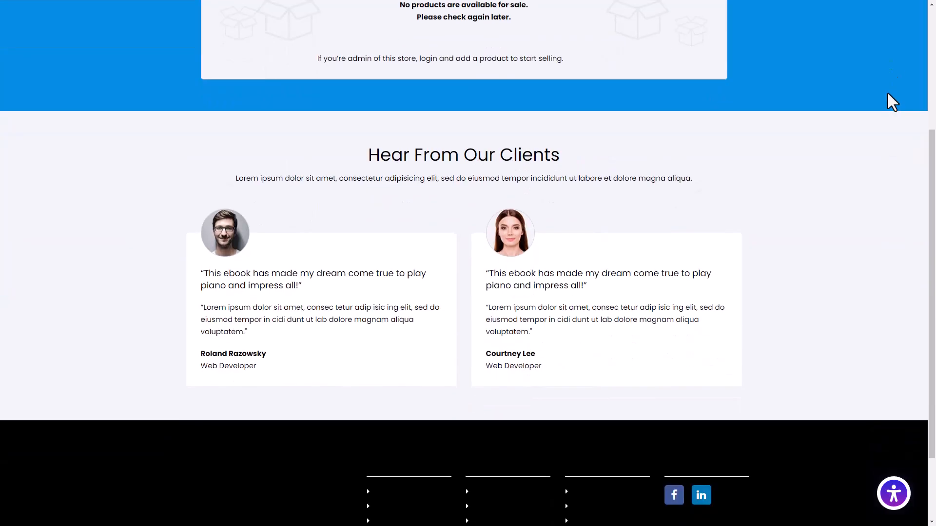
{"action": "scroll", "scroll_direction": "up", "scroll_amount": 3}
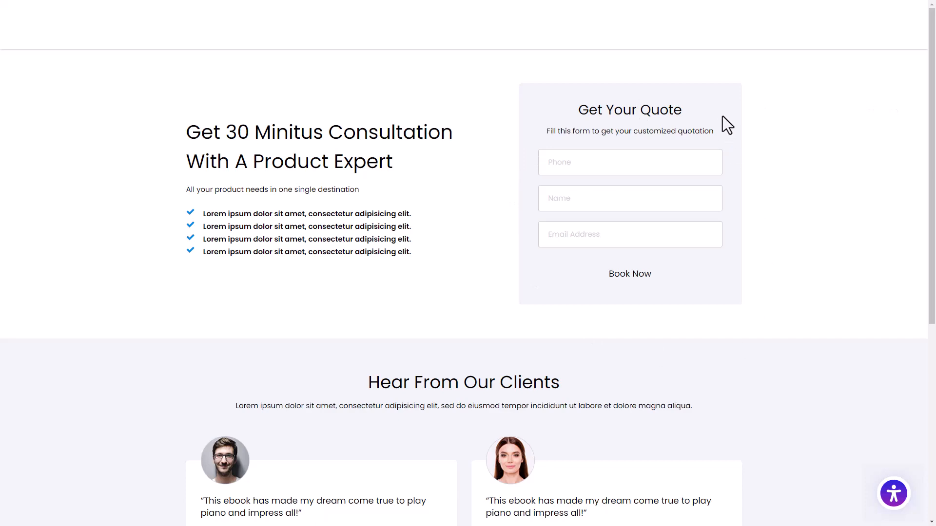
{"action": "scroll", "scroll_direction": "down", "scroll_amount": 3}
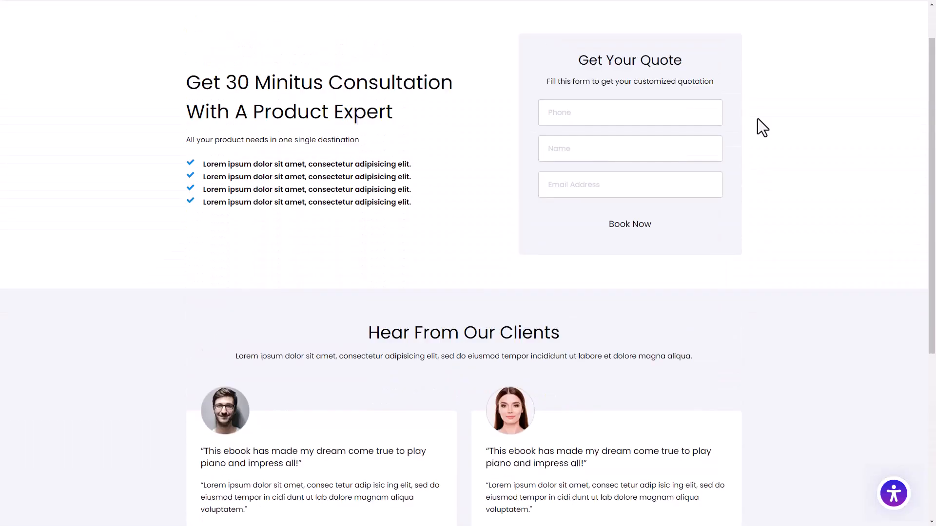
{"action": "scroll", "scroll_direction": "down", "scroll_amount": 3}
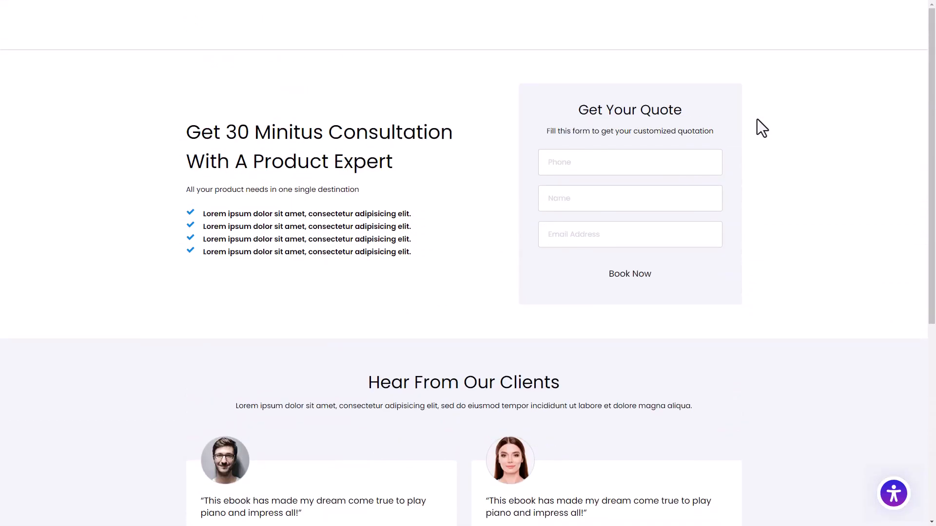
{"action": "scroll", "scroll_direction": "down", "scroll_amount": 3}
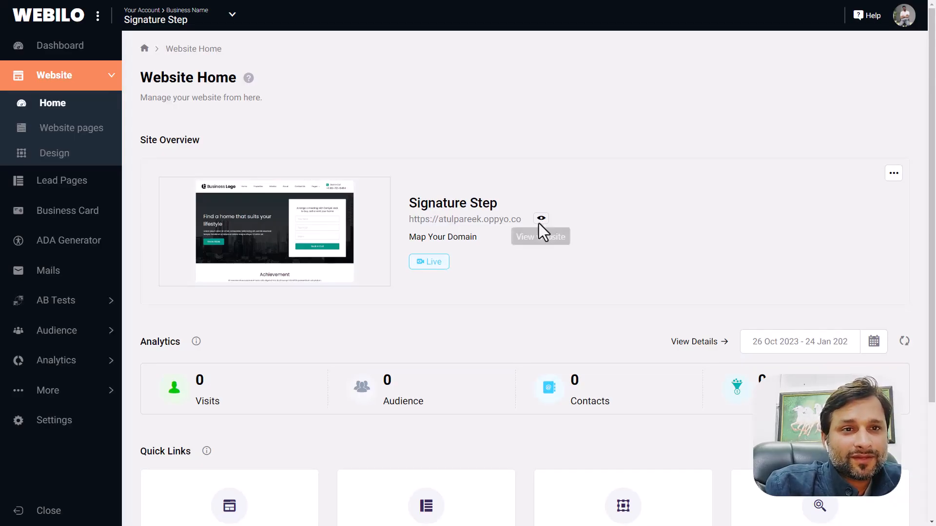
{"action": "scroll", "scroll_direction": "down", "scroll_amount": 3}
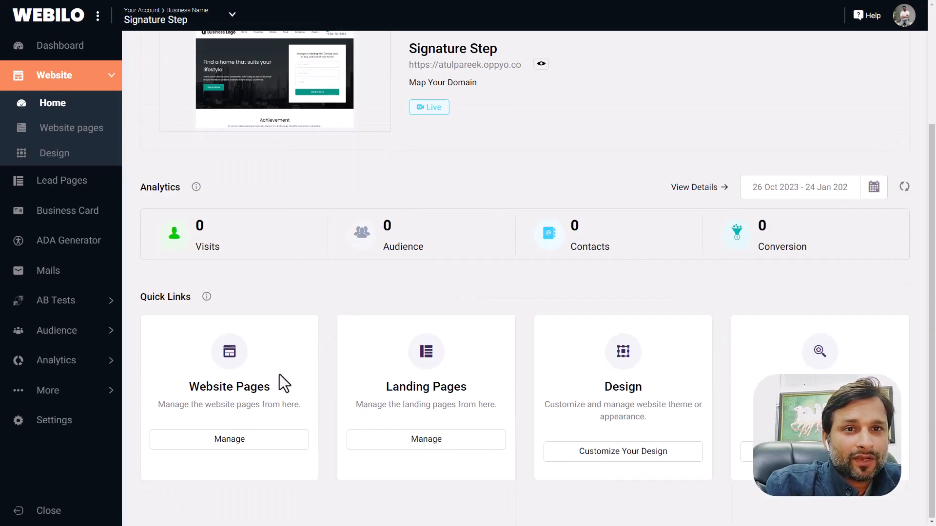
{"action": "mouse_move", "coordinate": [229, 440]}
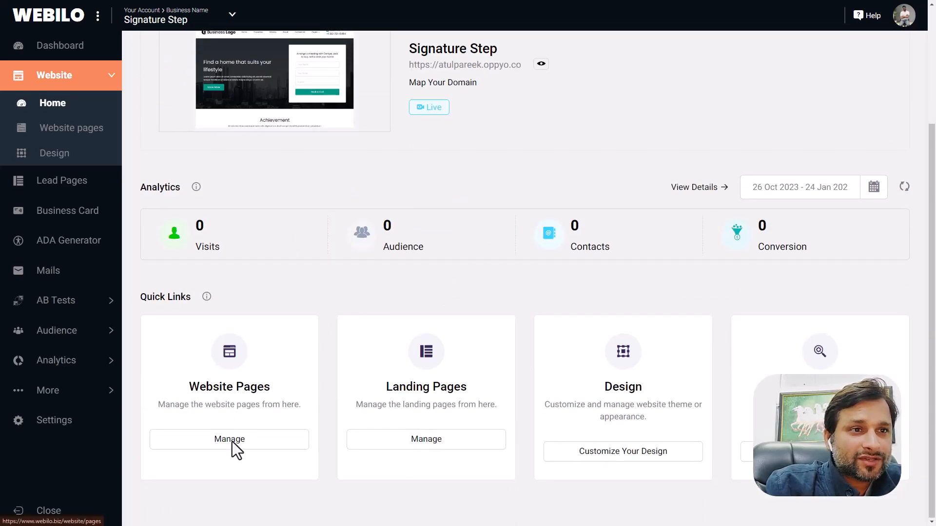
Open Manage on the Website Pages quick link to list all 14 pages.
{"action": "left_click", "coordinate": [230, 439]}
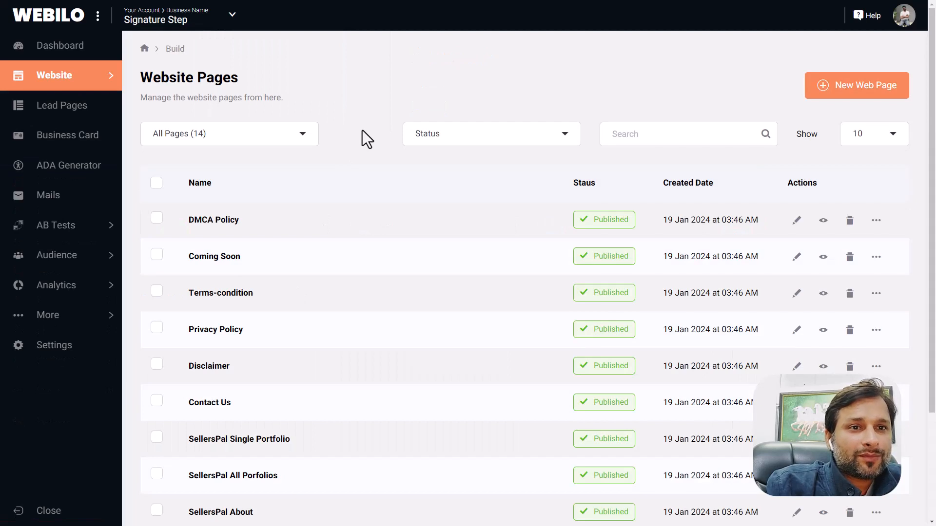
{"action": "mouse_move", "coordinate": [343, 186]}
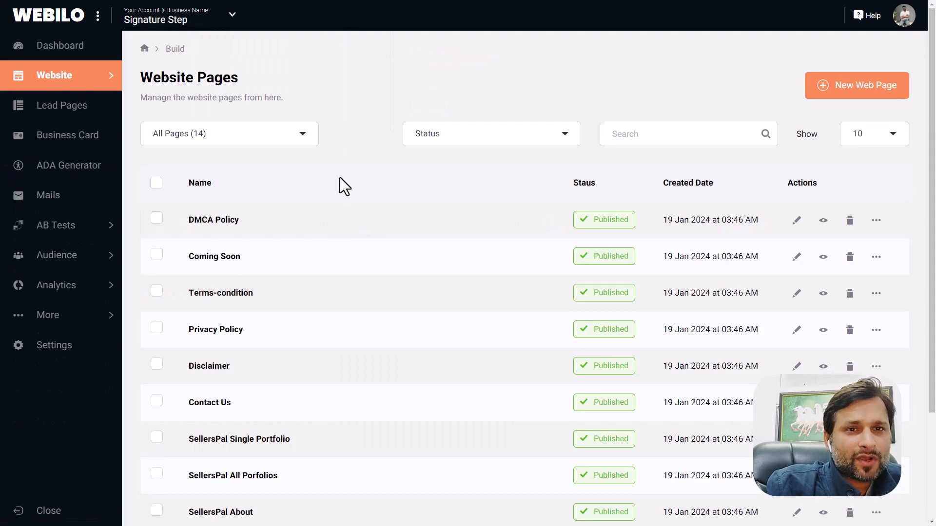
{"action": "mouse_move", "coordinate": [267, 239]}
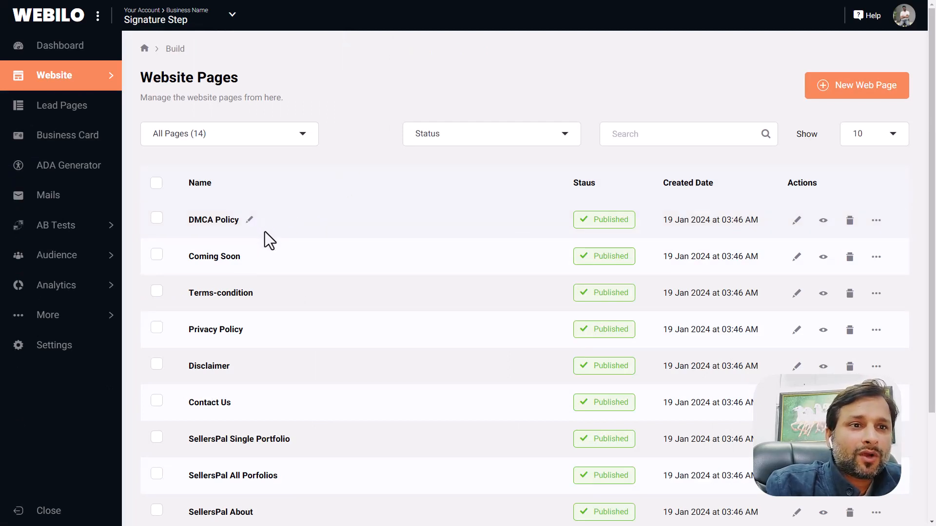
{"action": "mouse_move", "coordinate": [258, 297]}
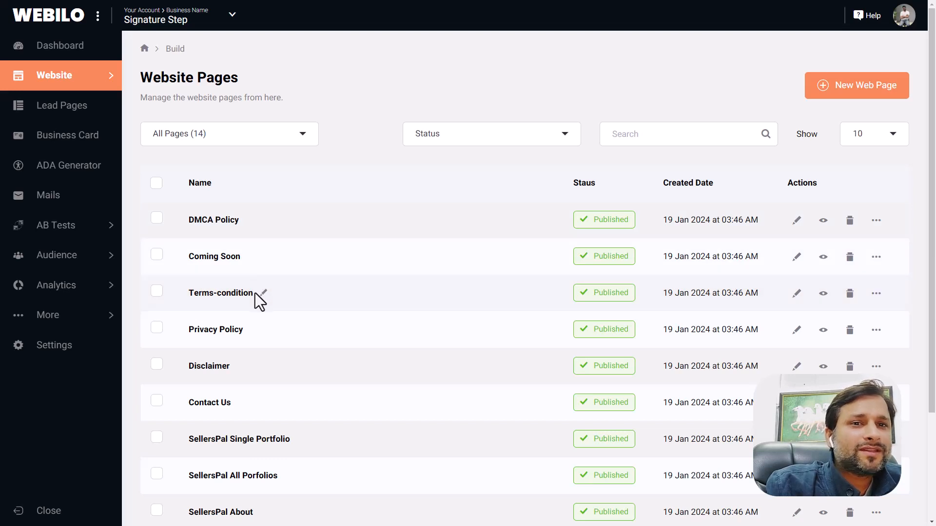
{"action": "mouse_move", "coordinate": [260, 335]}
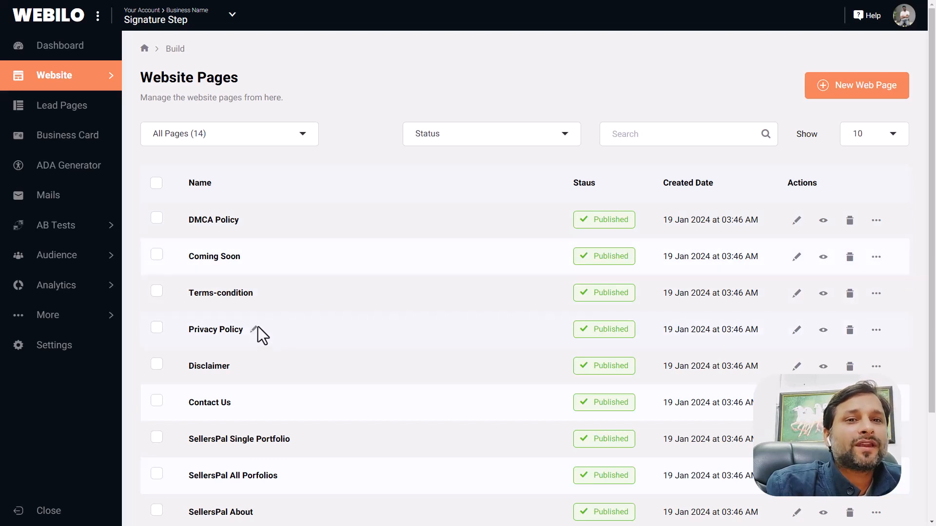
{"action": "mouse_move", "coordinate": [255, 406]}
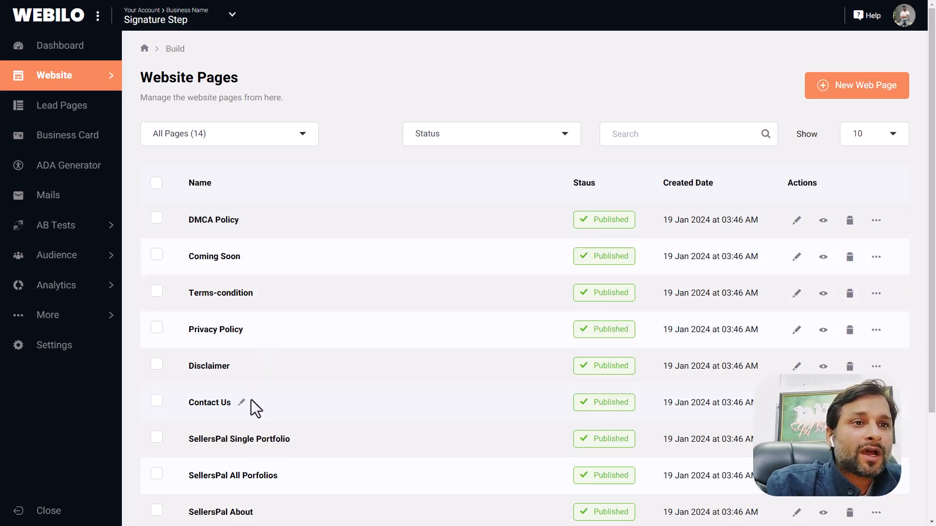
Scroll through The BBQ Island page and publish it as Public, going live now.
{"action": "scroll", "scroll_direction": "down", "scroll_amount": 3}
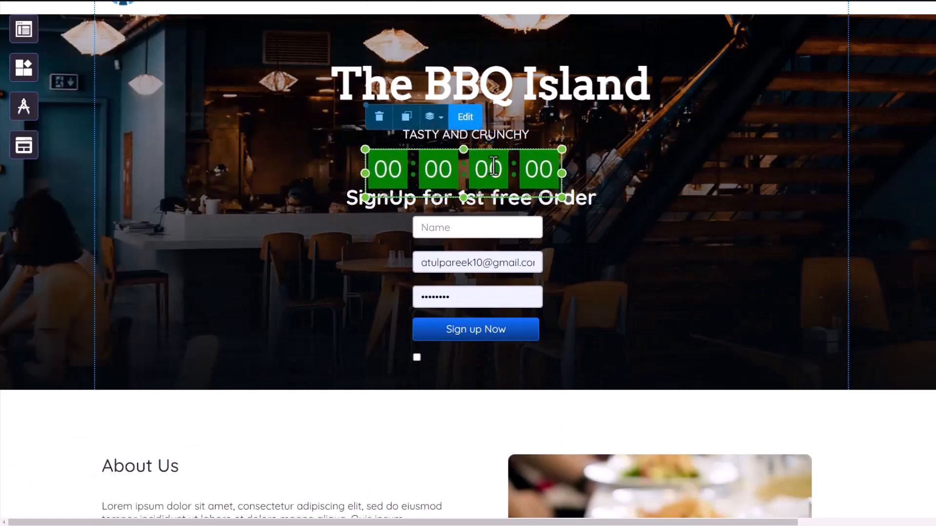
{"action": "scroll", "scroll_direction": "down", "scroll_amount": 3}
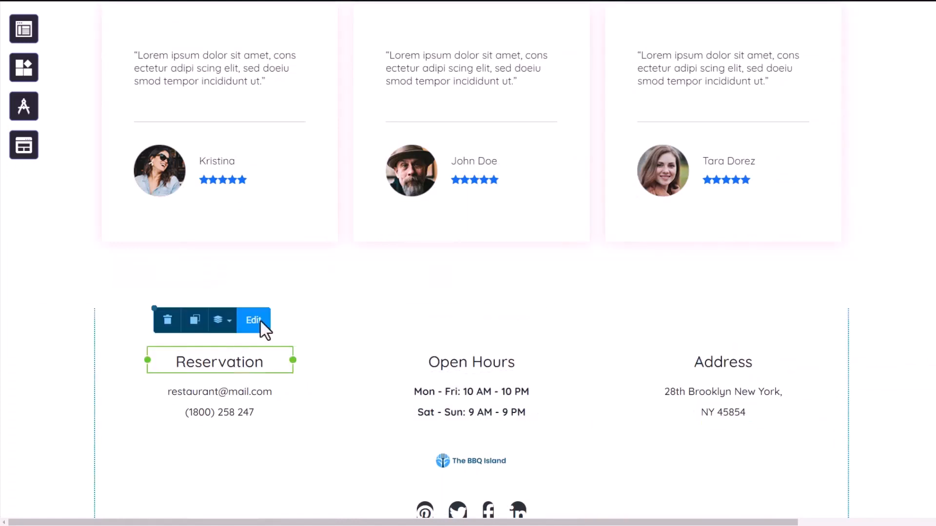
{"action": "left_click", "coordinate": [253, 321]}
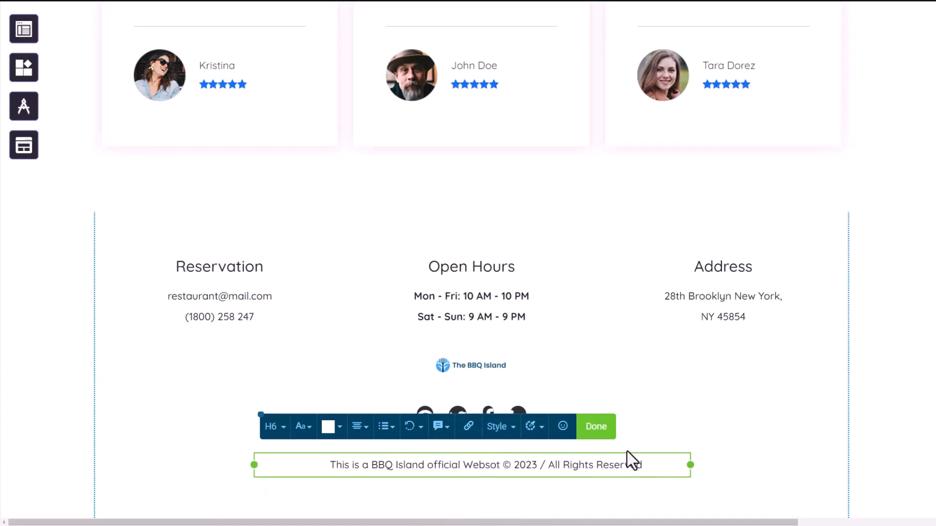
{"action": "scroll", "scroll_direction": "up", "scroll_amount": 3}
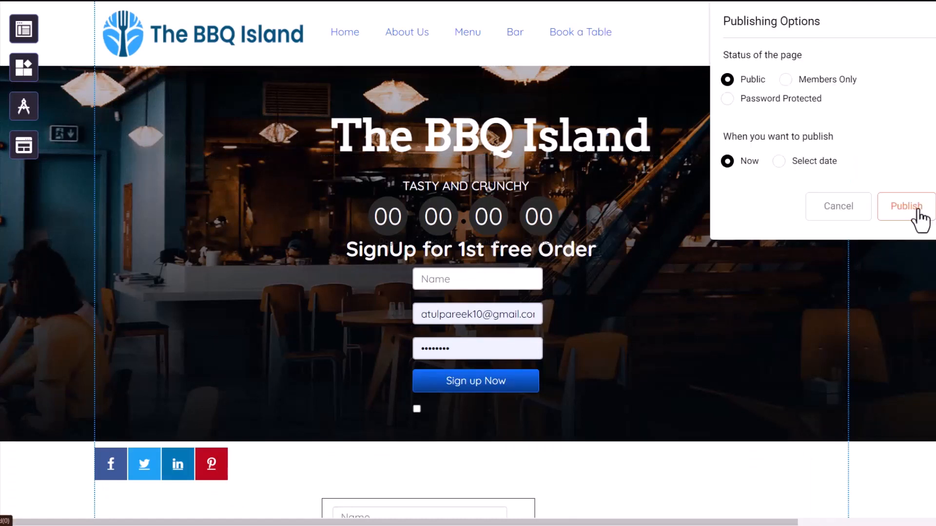
{"action": "left_click", "coordinate": [905, 206]}
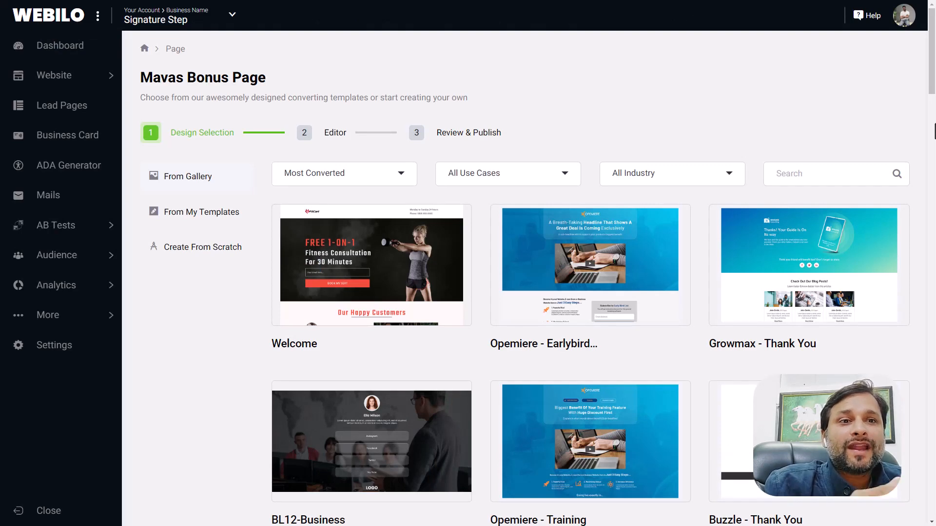
Browse the lead page template gallery, then return to the Lead Pages list.
{"action": "scroll", "scroll_direction": "down", "scroll_amount": 3}
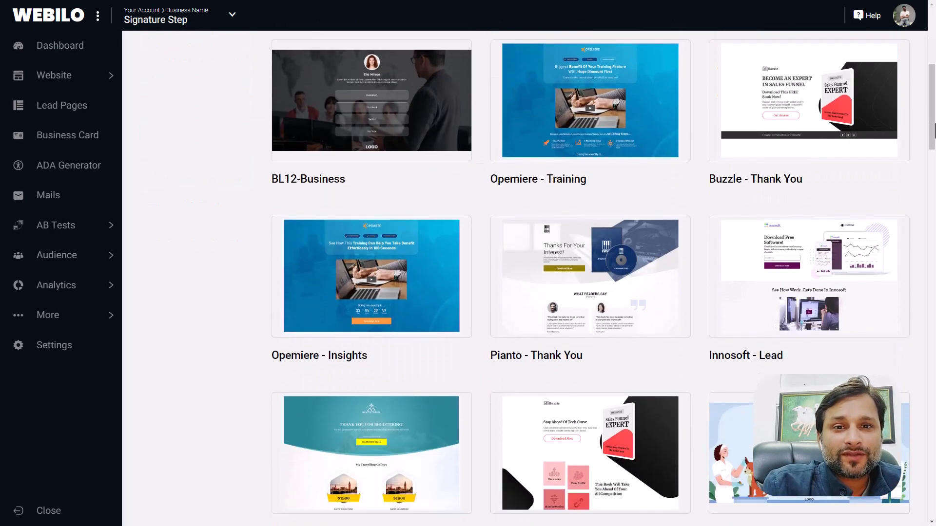
{"action": "scroll", "scroll_direction": "down", "scroll_amount": 3}
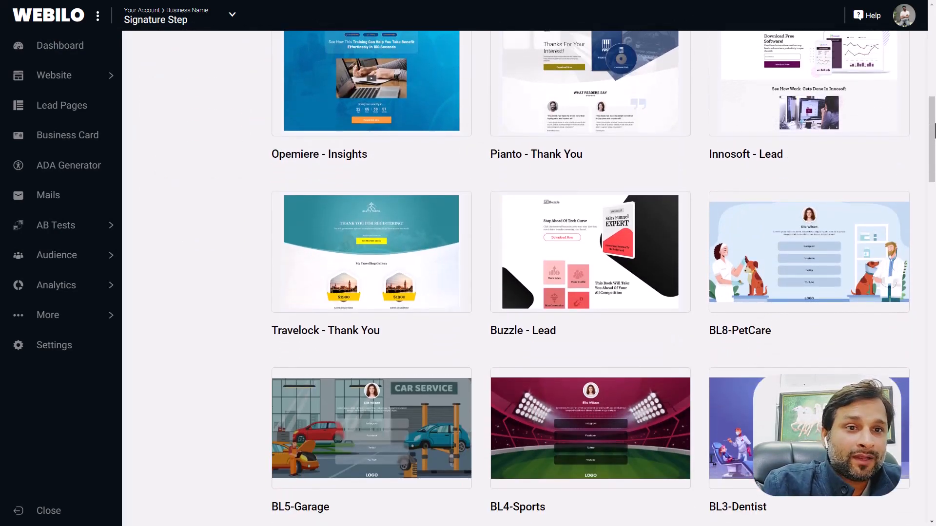
{"action": "scroll", "scroll_direction": "down", "scroll_amount": 3}
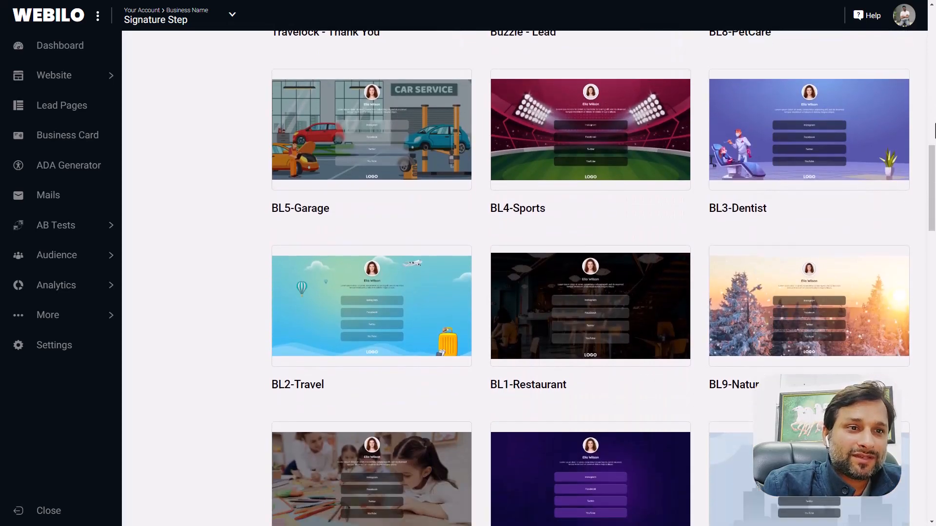
{"action": "scroll", "scroll_direction": "down", "scroll_amount": 3}
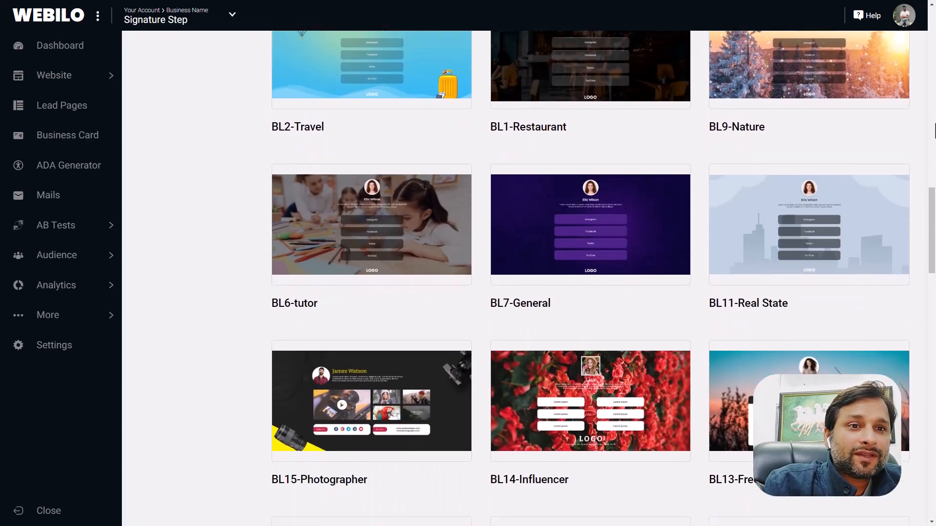
{"action": "scroll", "scroll_direction": "down", "scroll_amount": 3}
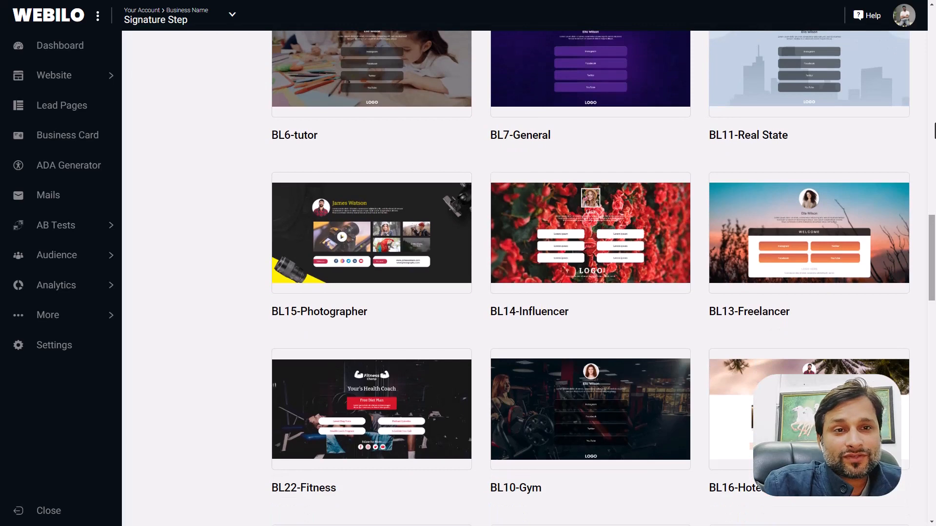
{"action": "scroll", "scroll_direction": "down", "scroll_amount": 3}
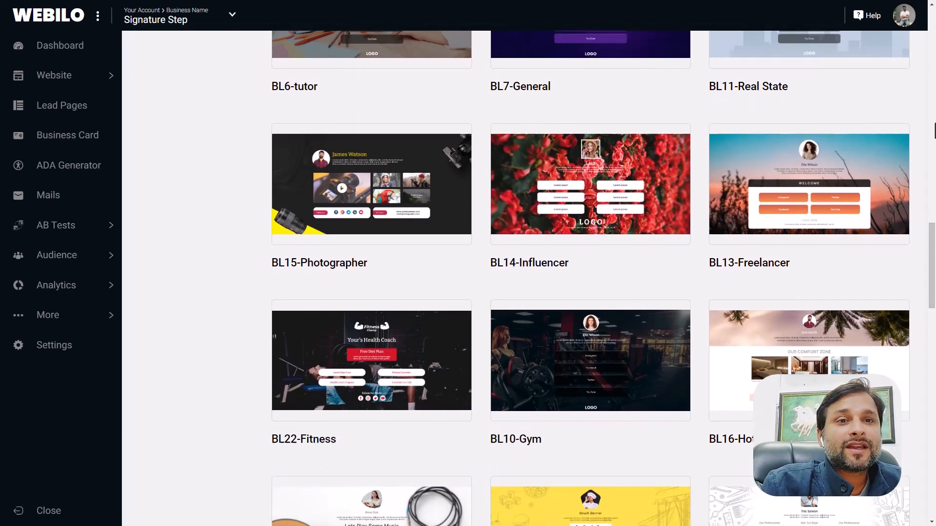
{"action": "scroll", "scroll_direction": "down", "scroll_amount": 3}
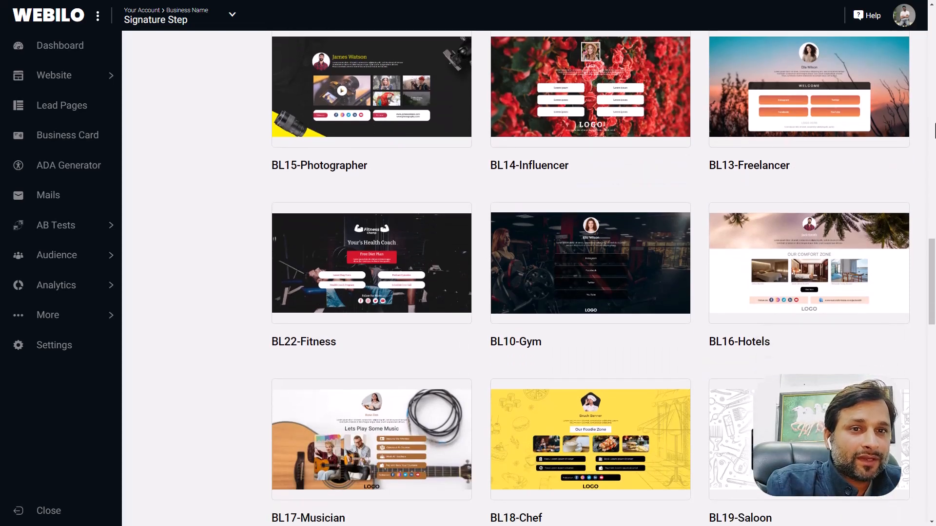
{"action": "scroll", "scroll_direction": "down", "scroll_amount": 3}
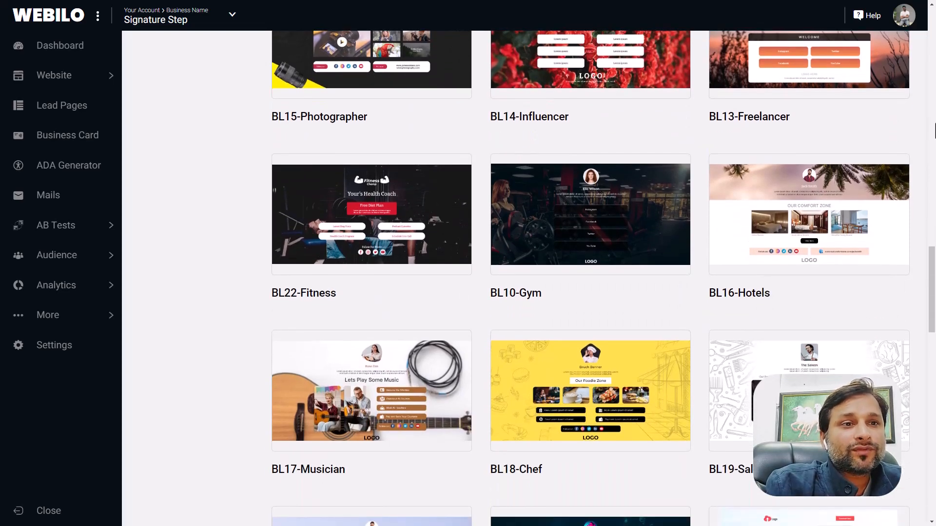
{"action": "left_click", "coordinate": [61, 105]}
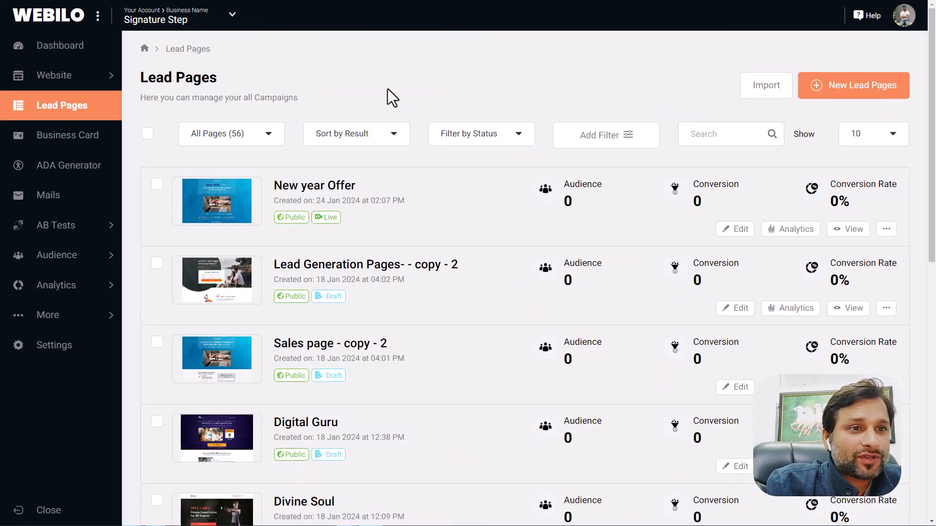
{"action": "mouse_move", "coordinate": [513, 98]}
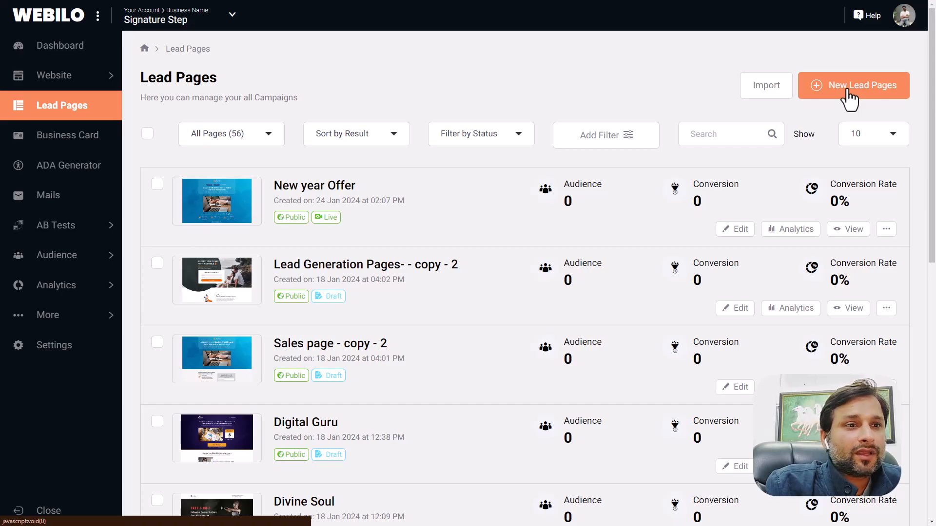
Create a new lead page named 'Mavas Bonus Page'.
{"action": "left_click", "coordinate": [853, 84]}
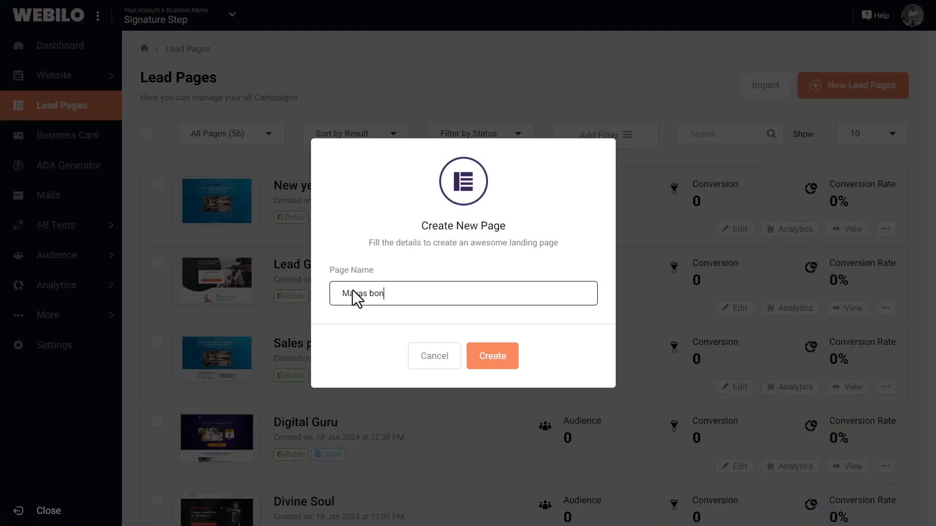
{"action": "type", "text": "us Page"}
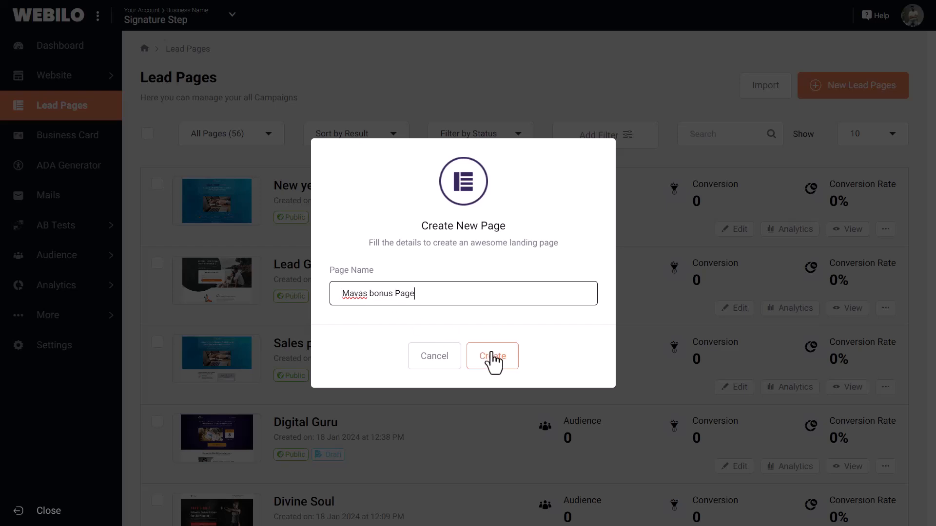
{"action": "left_click", "coordinate": [492, 356]}
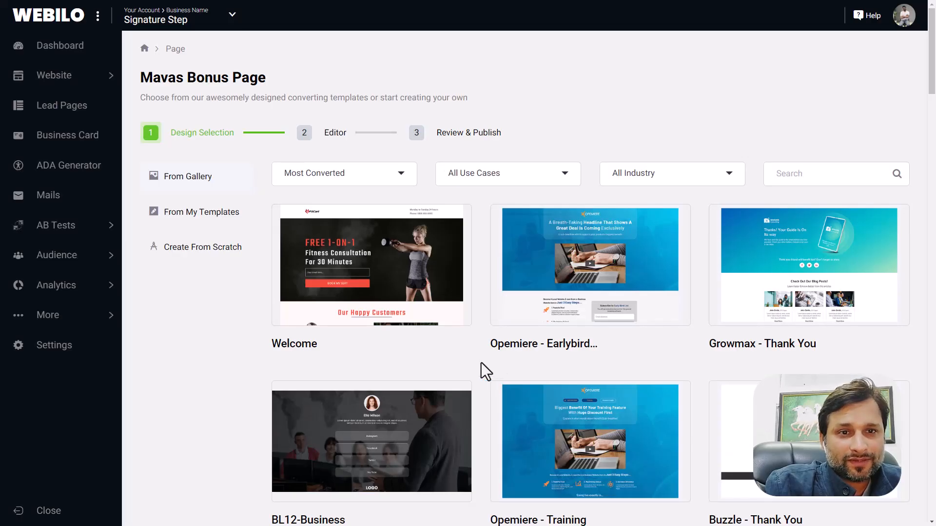
Scroll through the lead page template options.
{"action": "scroll", "scroll_direction": "down", "scroll_amount": 3}
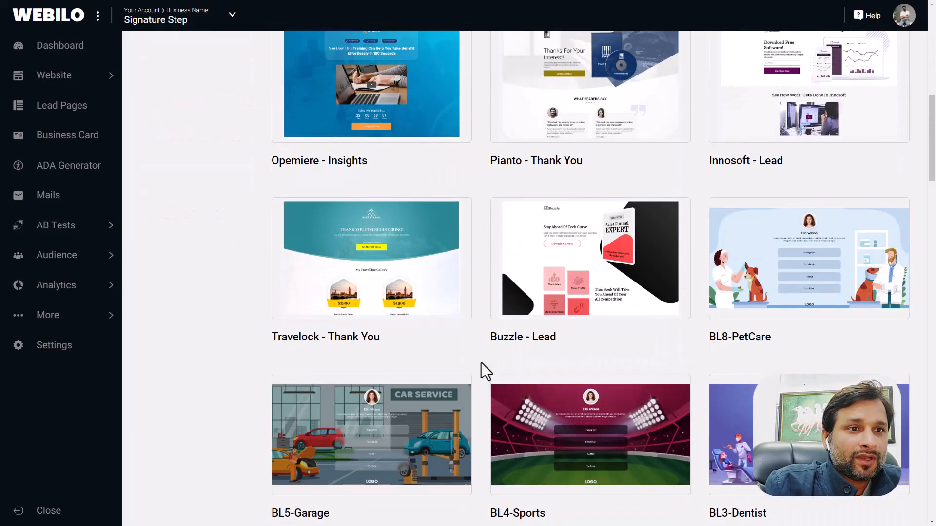
{"action": "scroll", "scroll_direction": "down", "scroll_amount": 3}
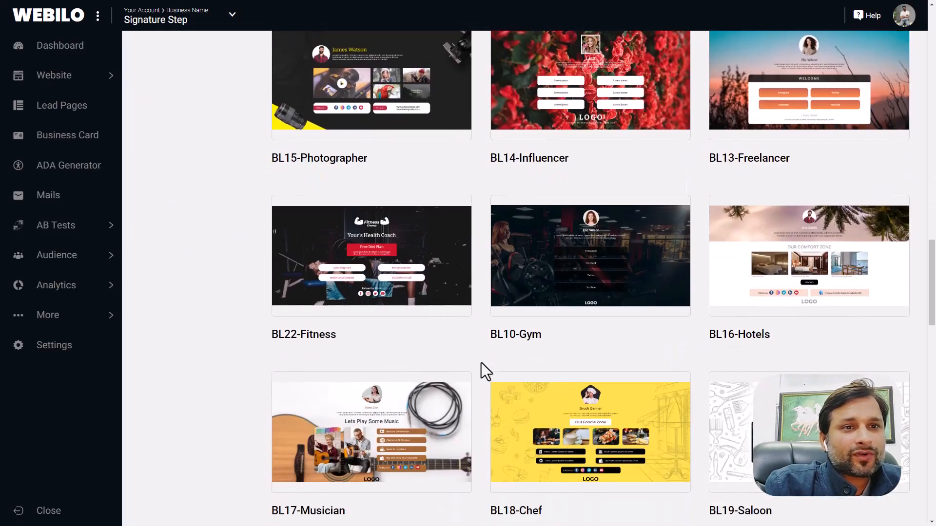
{"action": "scroll", "scroll_direction": "down", "scroll_amount": 3}
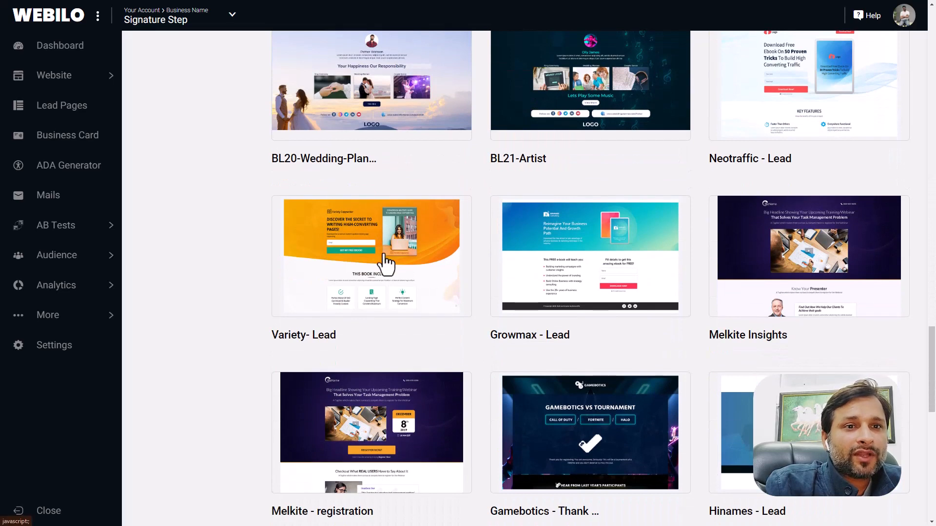
Preview the Variety- Lead and other templates on Desktop, scrolling to their footers.
{"action": "left_click", "coordinate": [371, 257]}
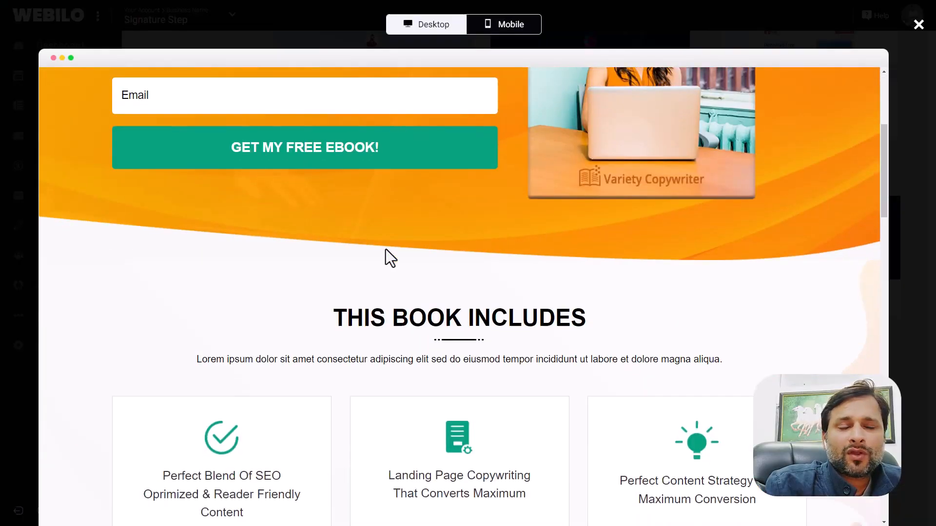
{"action": "scroll", "scroll_direction": "down", "scroll_amount": 3}
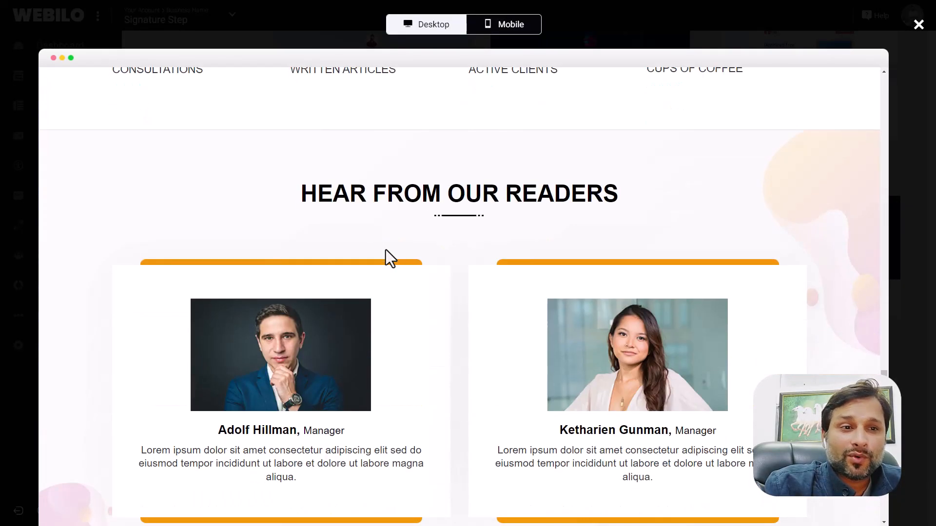
{"action": "scroll", "scroll_direction": "down", "scroll_amount": 3}
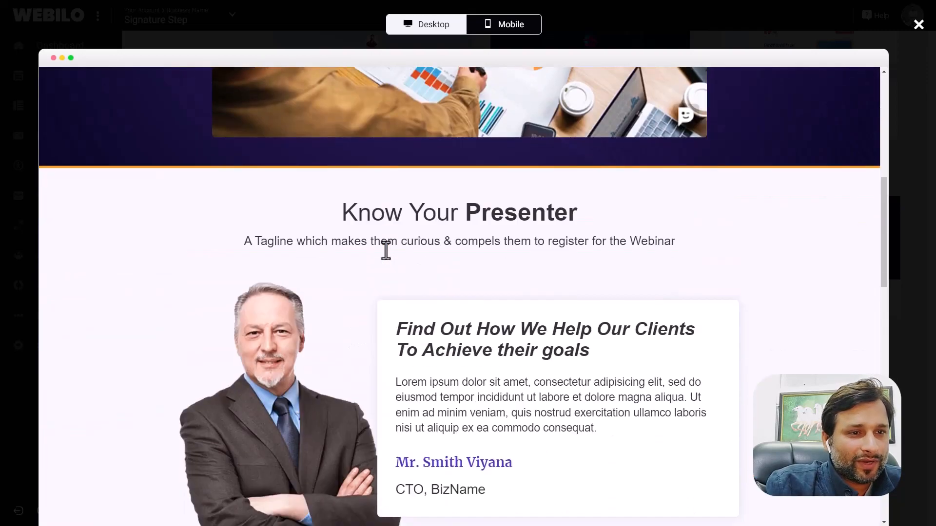
{"action": "scroll", "scroll_direction": "down", "scroll_amount": 3}
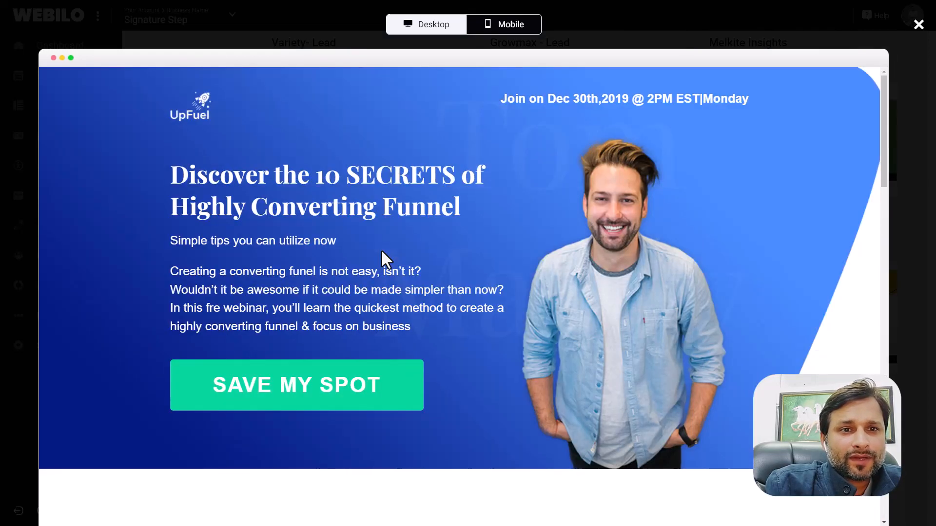
{"action": "scroll", "scroll_direction": "down", "scroll_amount": 3}
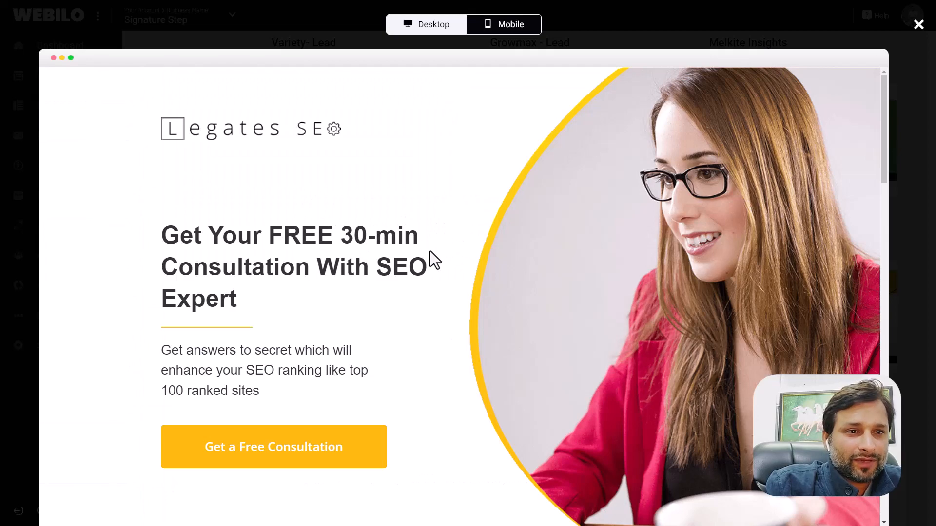
{"action": "scroll", "scroll_direction": "down", "scroll_amount": 3}
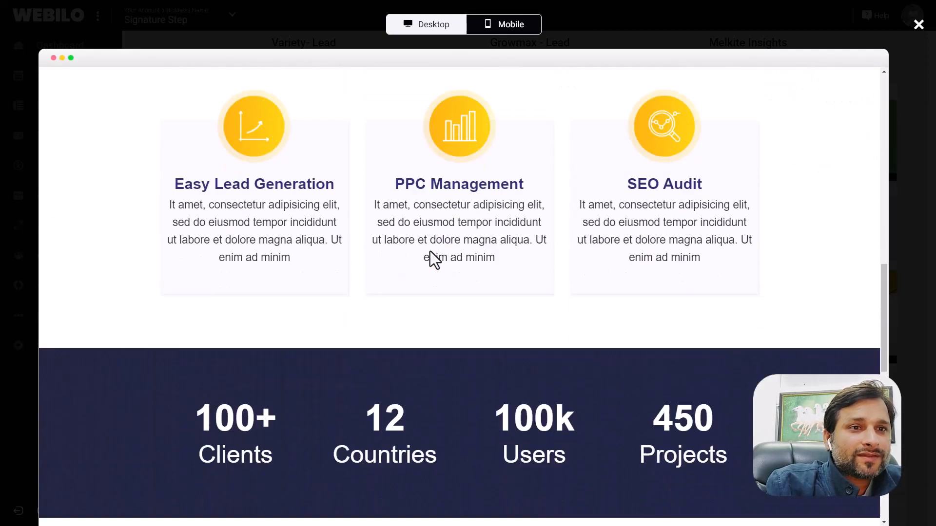
{"action": "scroll", "scroll_direction": "down", "scroll_amount": 3}
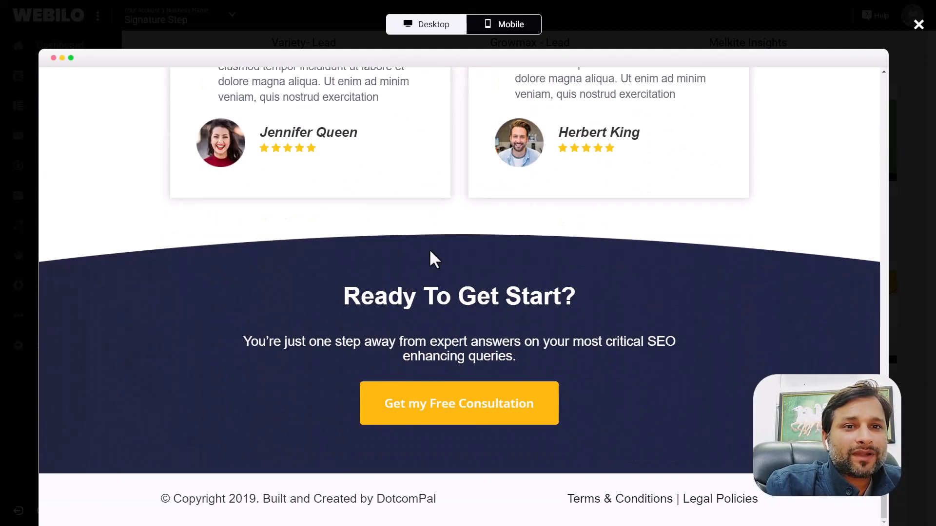
{"action": "scroll", "scroll_direction": "up", "scroll_amount": 3}
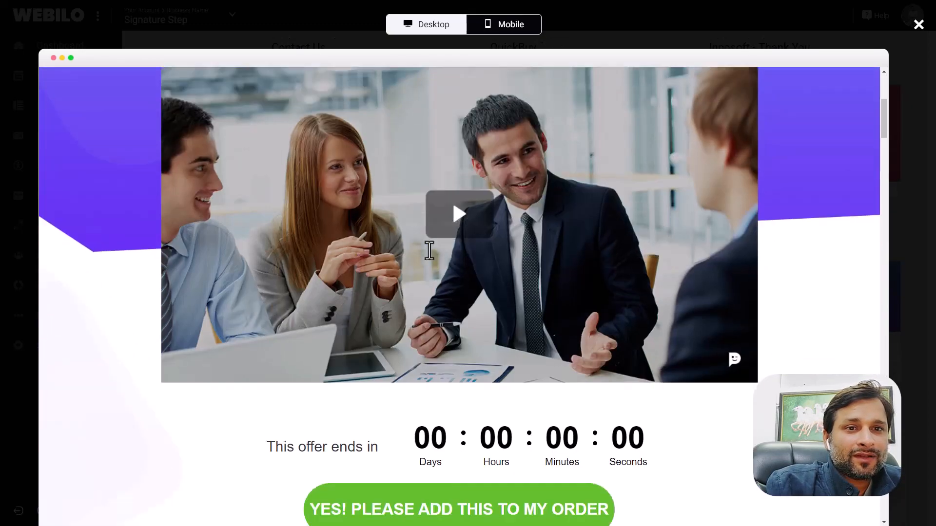
{"action": "scroll", "scroll_direction": "down", "scroll_amount": 3}
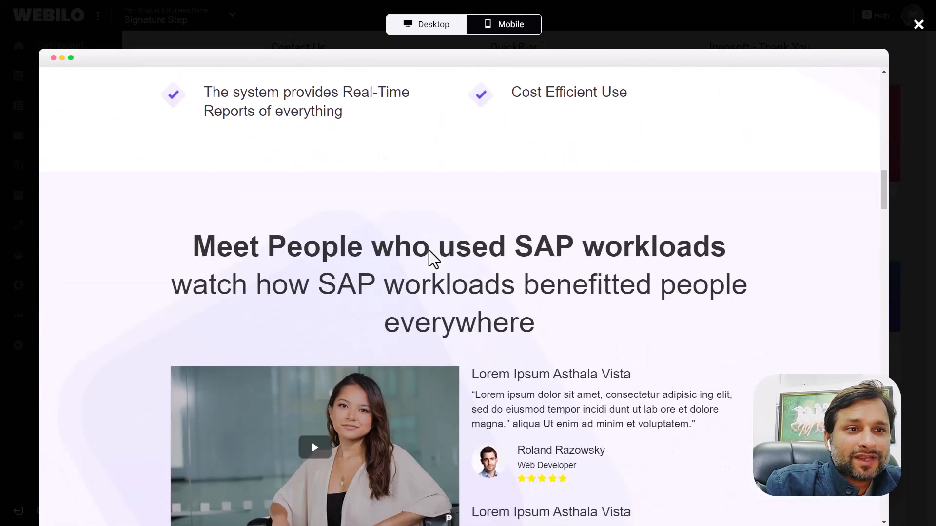
{"action": "scroll", "scroll_direction": "down", "scroll_amount": 3}
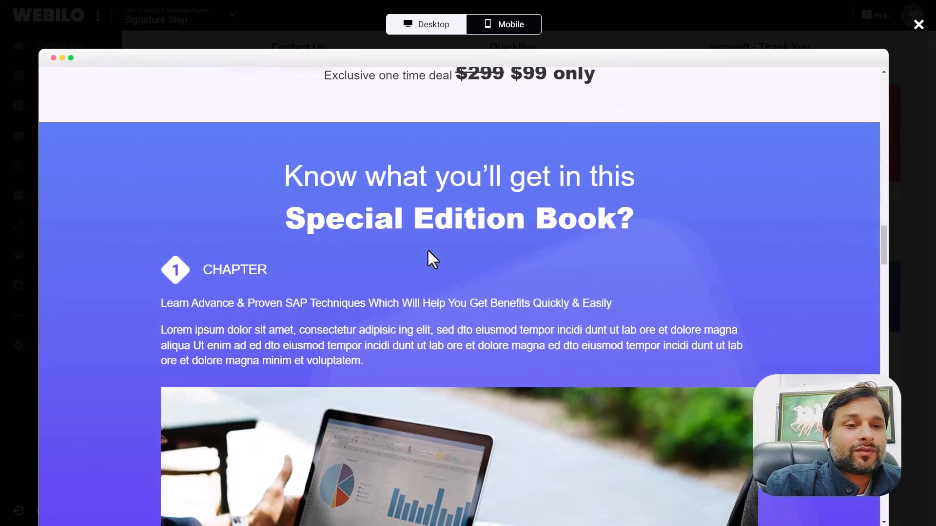
{"action": "scroll", "scroll_direction": "down", "scroll_amount": 3}
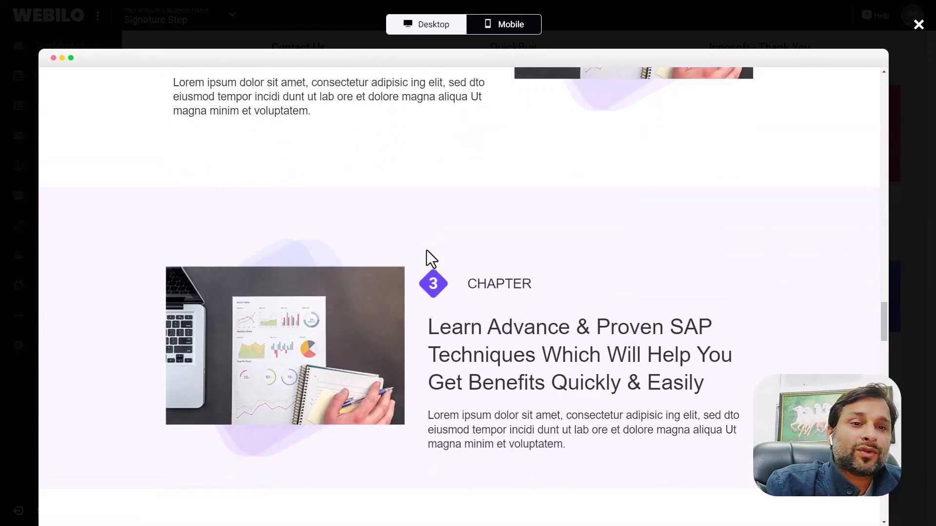
{"action": "scroll", "scroll_direction": "down", "scroll_amount": 3}
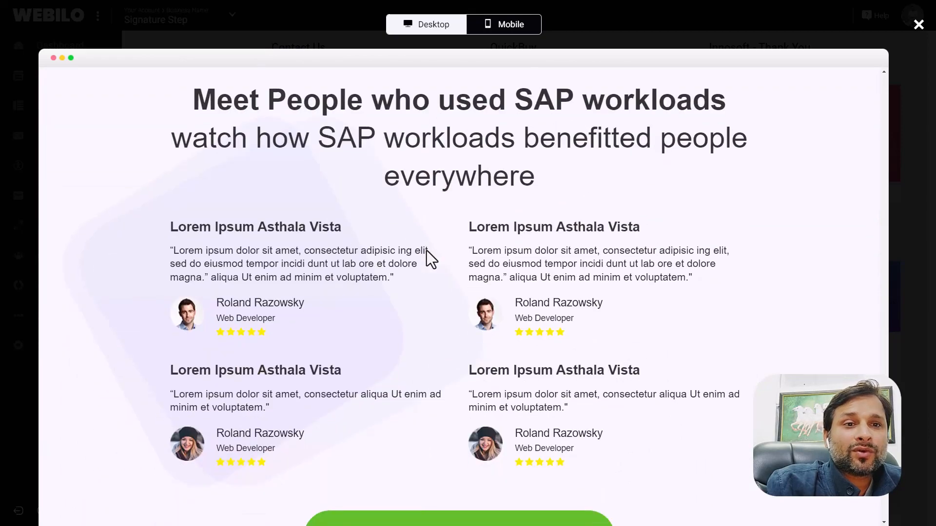
{"action": "scroll", "scroll_direction": "down", "scroll_amount": 3}
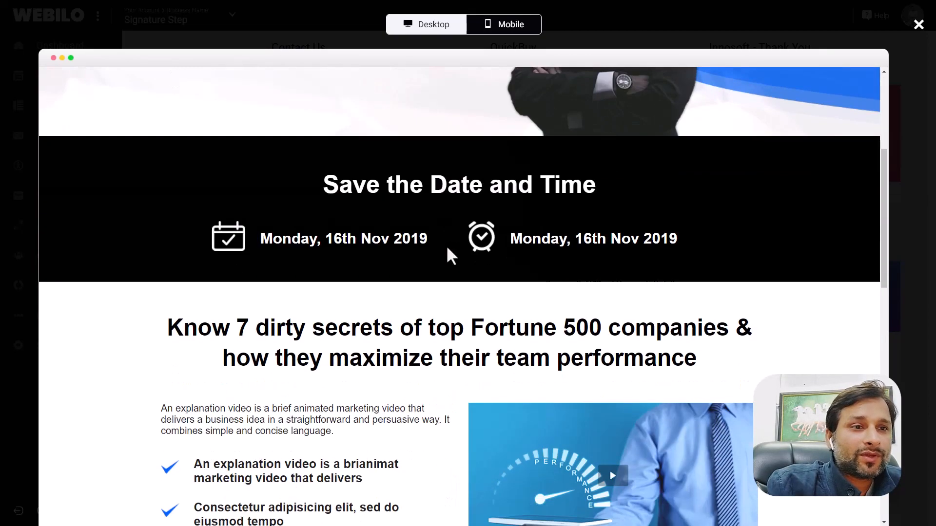
{"action": "scroll", "scroll_direction": "down", "scroll_amount": 3}
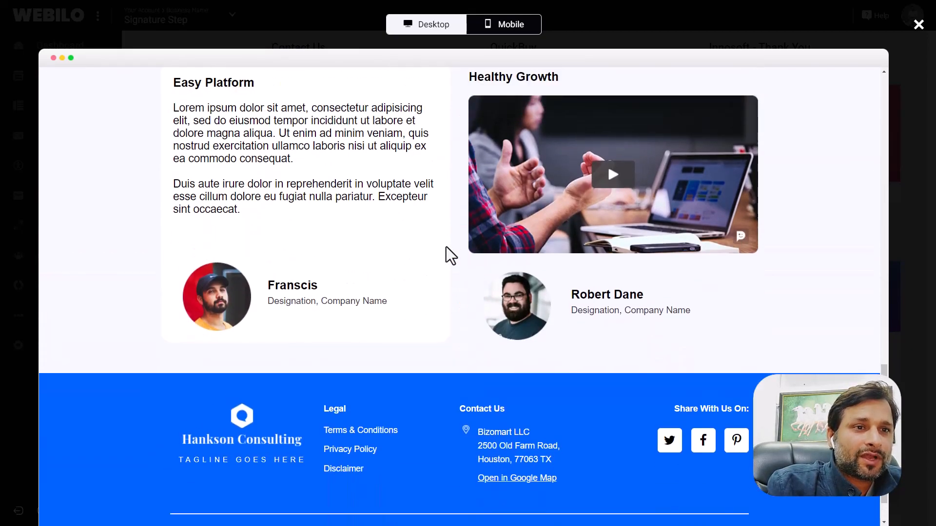
Close the lead page preview, scroll through business card templates, then close that preview.
{"action": "left_click", "coordinate": [918, 24]}
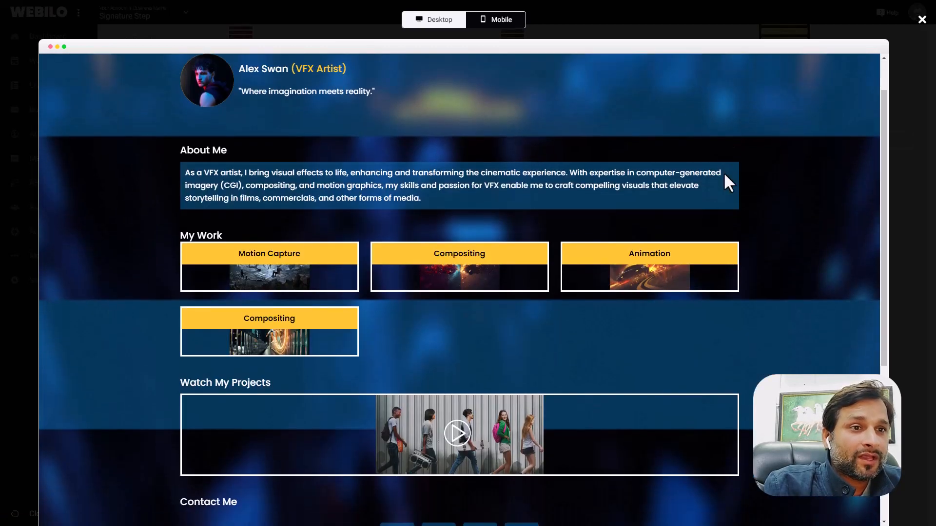
{"action": "scroll", "scroll_direction": "down", "scroll_amount": 3}
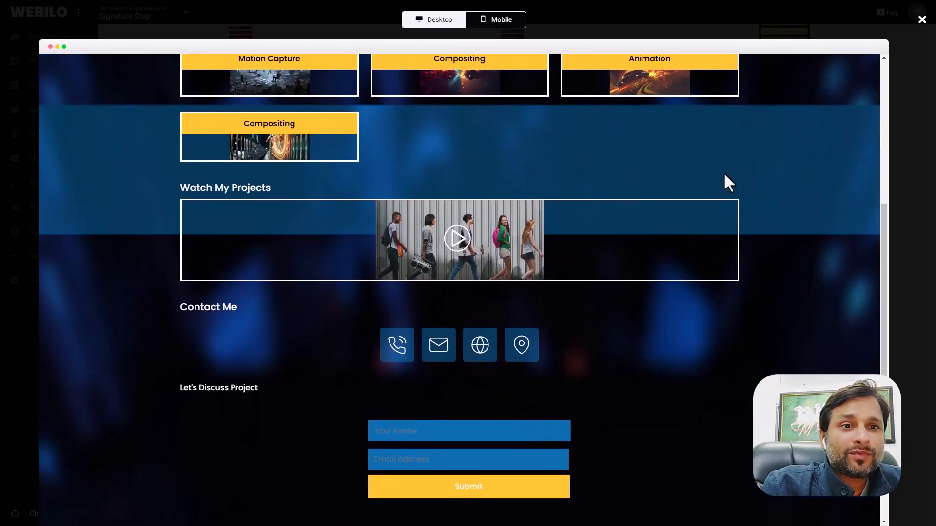
{"action": "scroll", "scroll_direction": "down", "scroll_amount": 3}
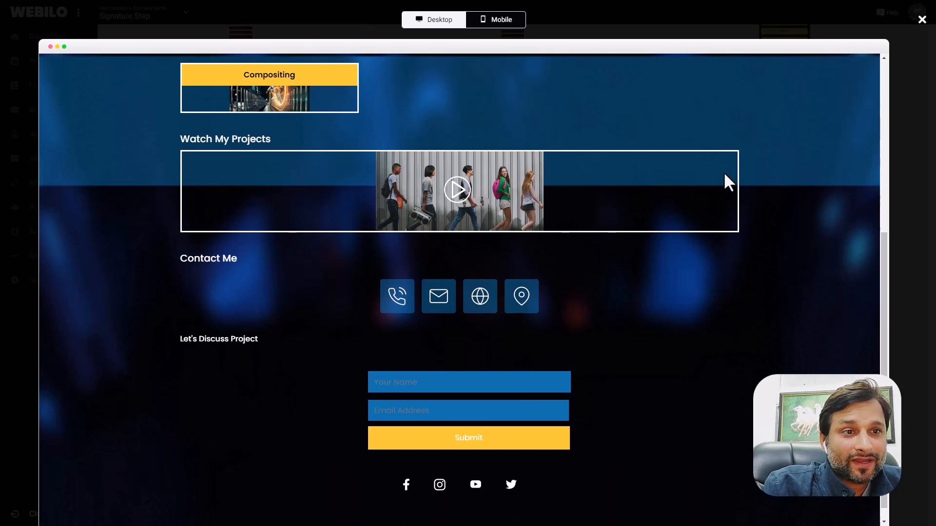
{"action": "mouse_move", "coordinate": [750, 188]}
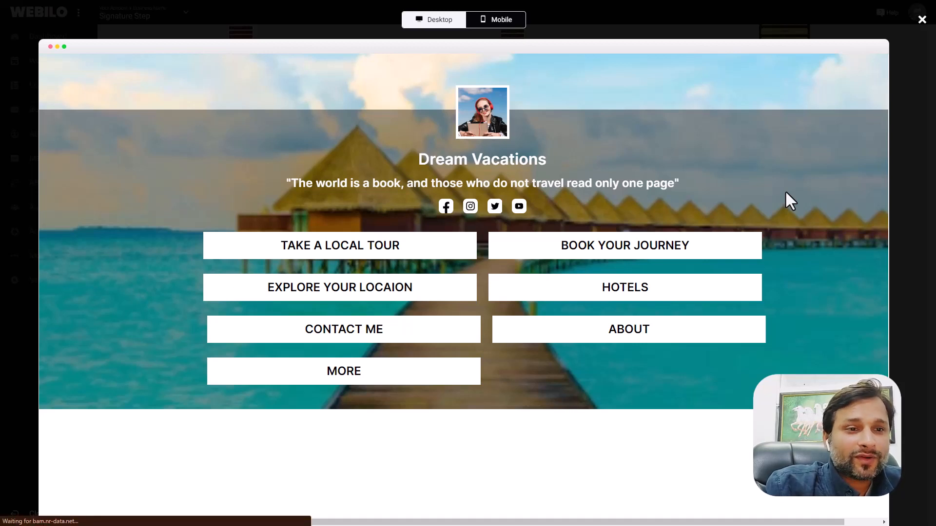
{"action": "mouse_move", "coordinate": [139, 174]}
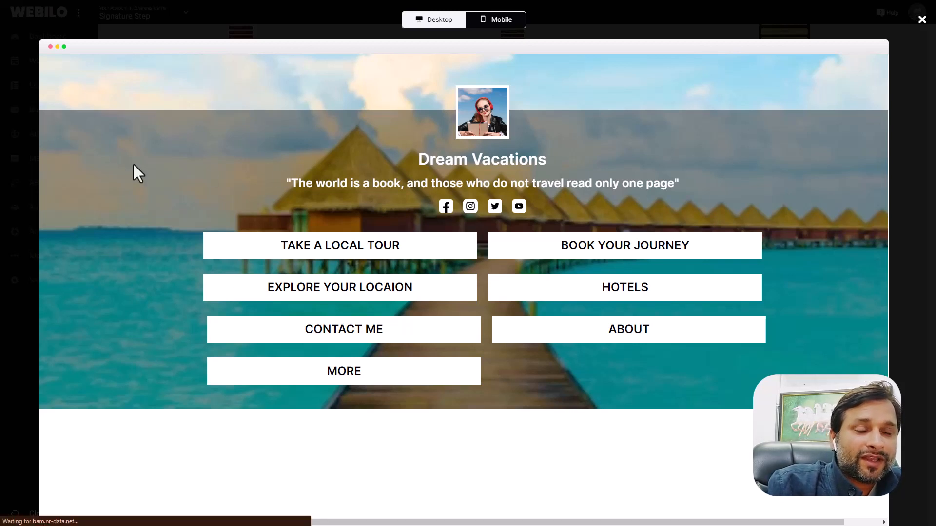
{"action": "left_click", "coordinate": [920, 20]}
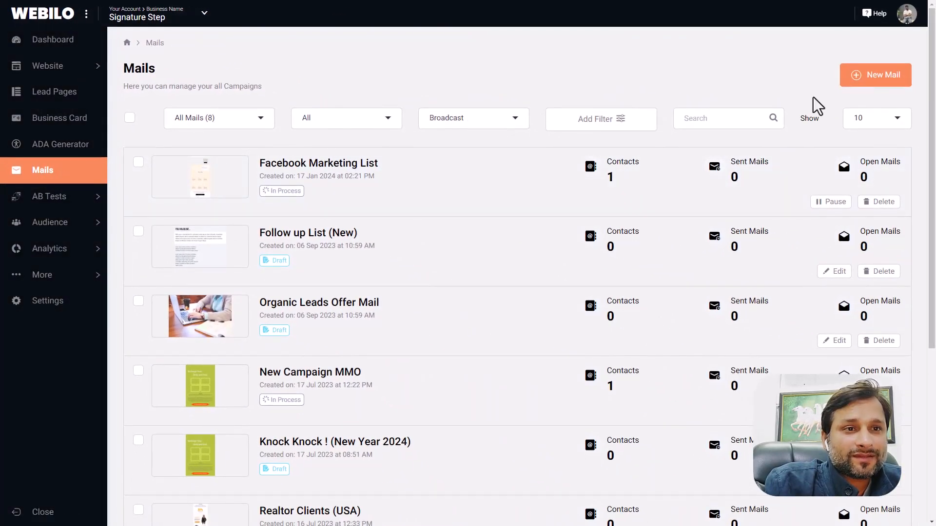
{"action": "mouse_move", "coordinate": [875, 74]}
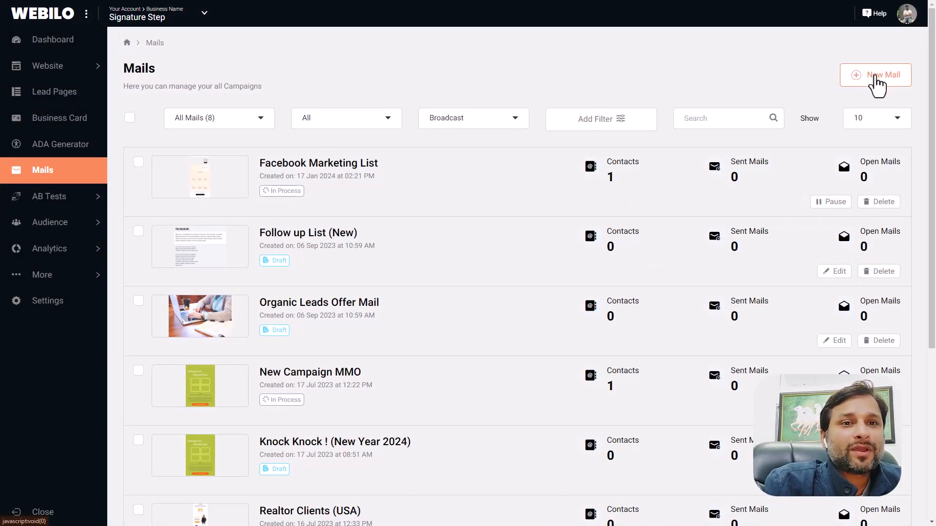
Create a new mail broadcast named 'Prelaunch Email' and scroll its email template gallery.
{"action": "left_click", "coordinate": [875, 75]}
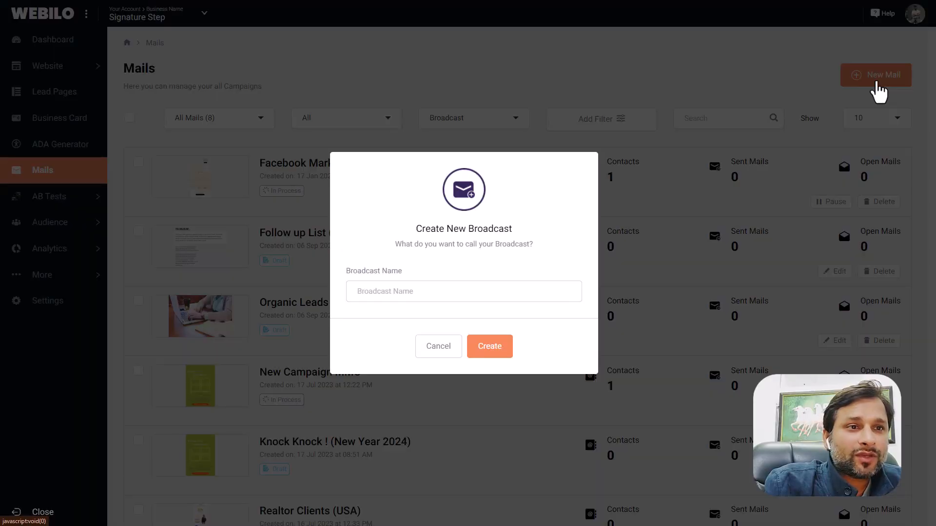
{"action": "left_click", "coordinate": [463, 292]}
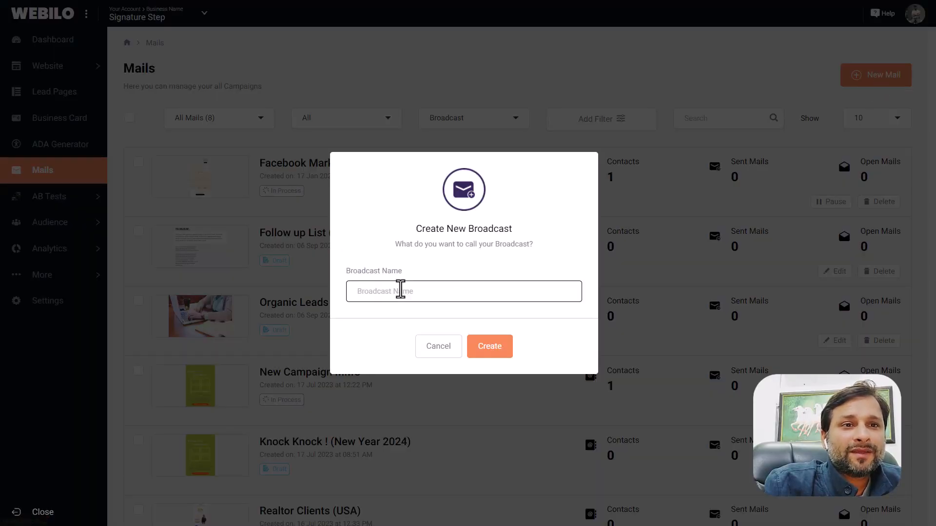
{"action": "type", "text": "Prelaunch Email"}
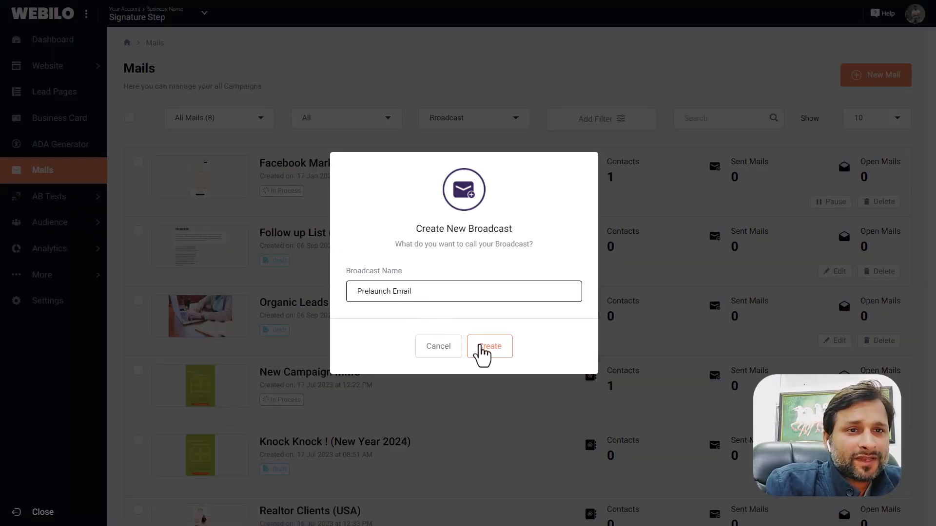
{"action": "left_click", "coordinate": [489, 346]}
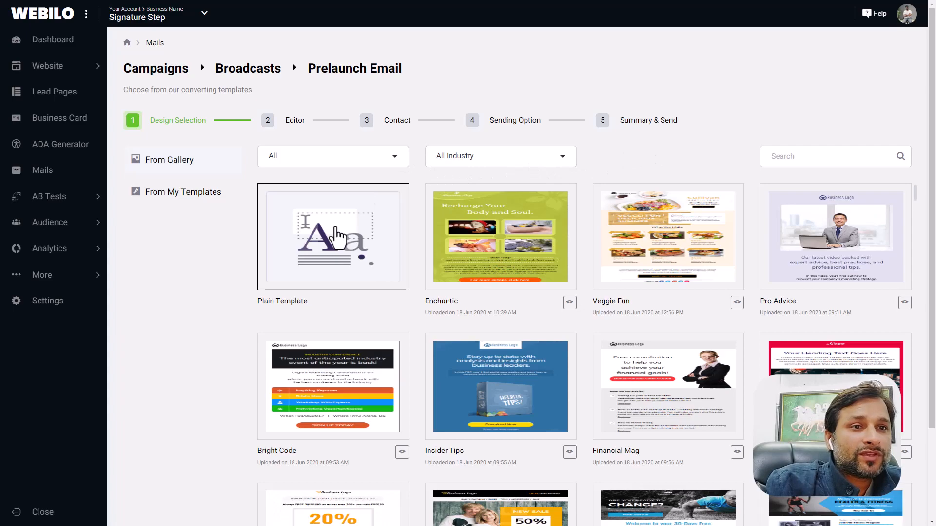
{"action": "scroll", "scroll_direction": "down", "scroll_amount": 3}
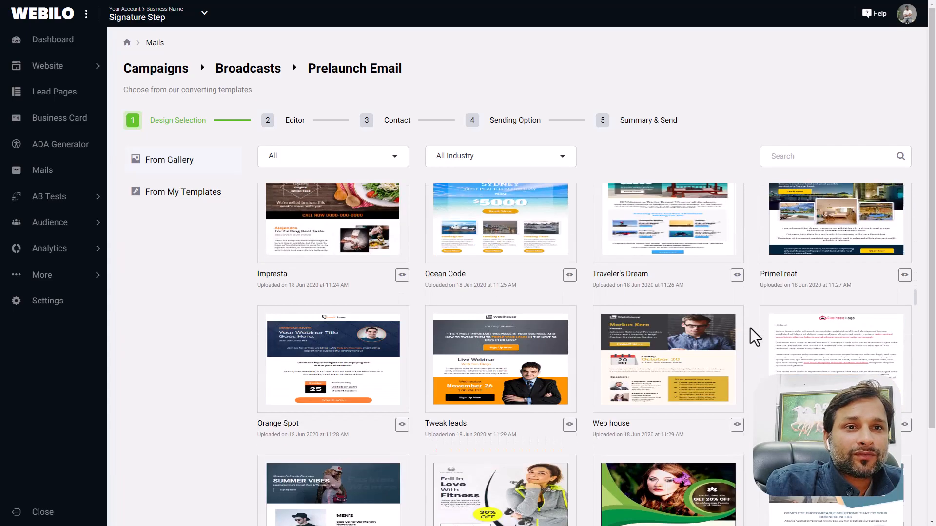
{"action": "scroll", "scroll_direction": "down", "scroll_amount": 3}
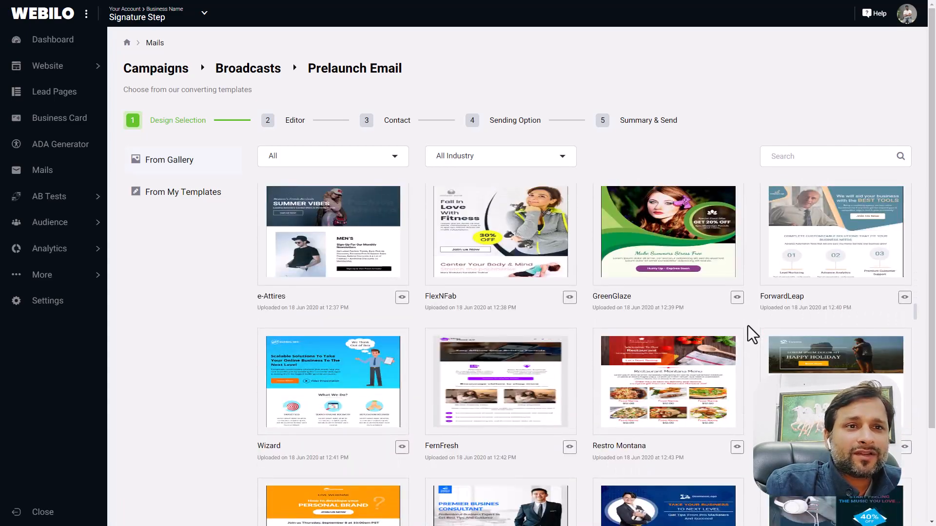
{"action": "scroll", "scroll_direction": "down", "scroll_amount": 3}
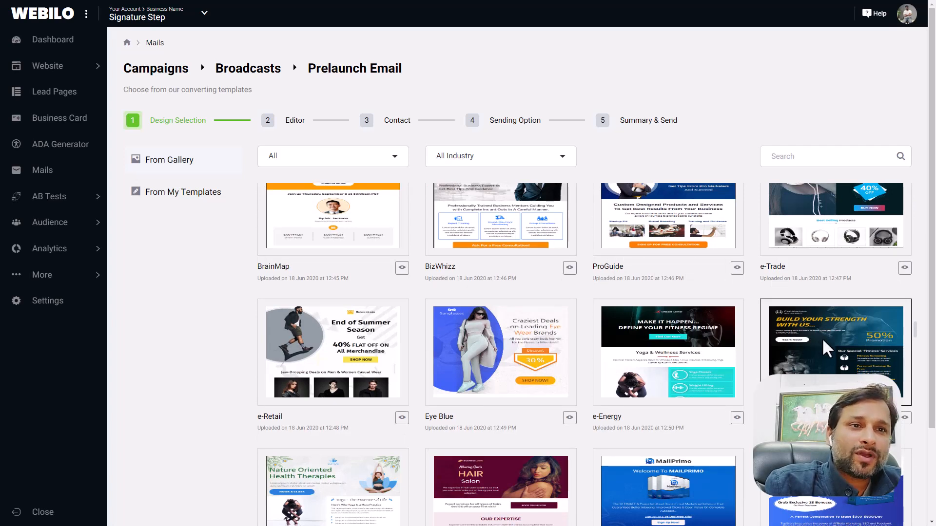
Pick the GYM Madness template, select its logo and 50% promo text, and run Spam Checker.
{"action": "left_click", "coordinate": [835, 352]}
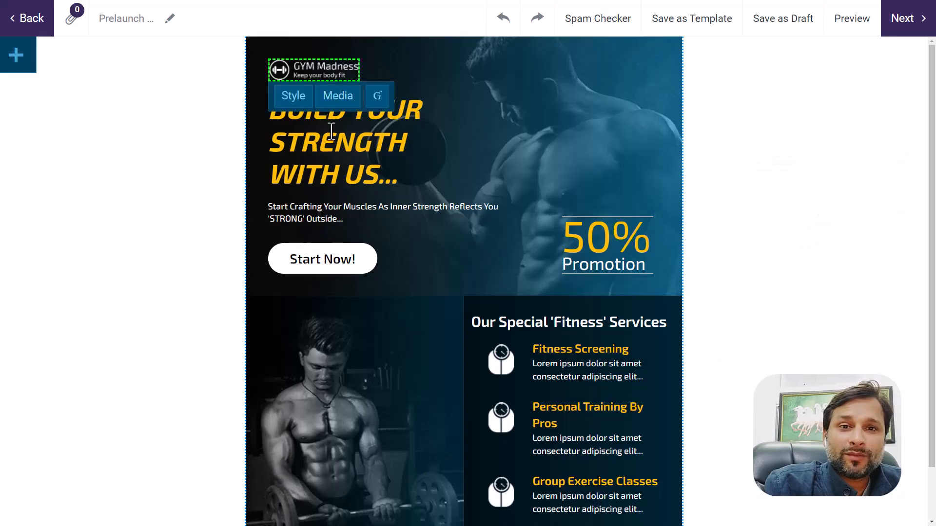
{"action": "left_click", "coordinate": [336, 206]}
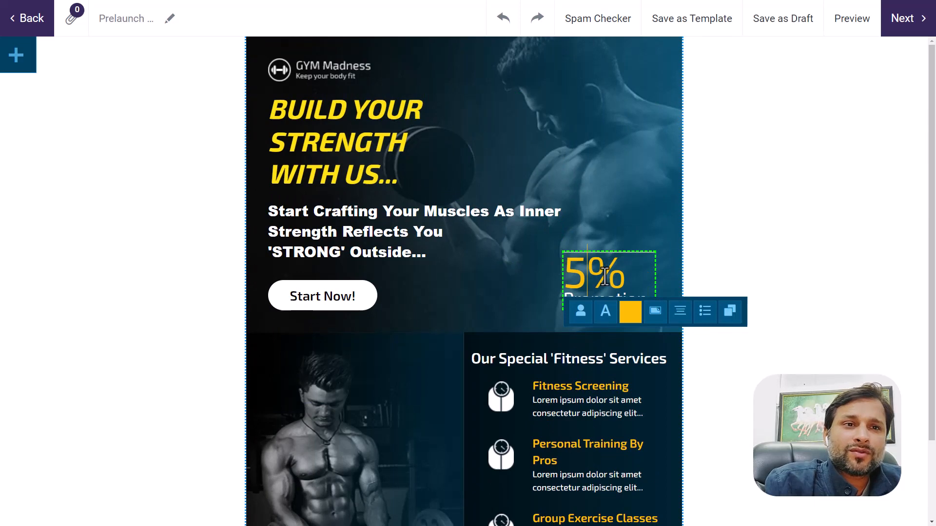
{"action": "left_click", "coordinate": [322, 296]}
{"action": "type", "text": " For Free"}
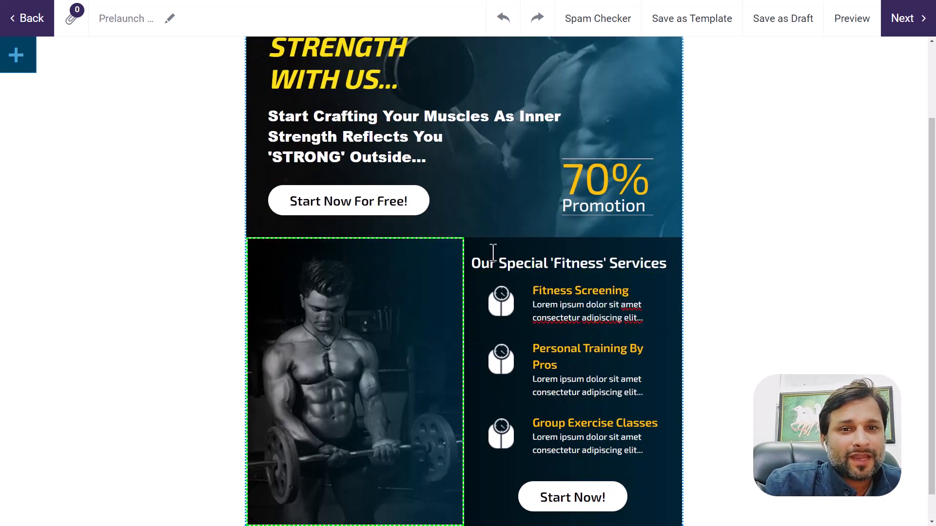
{"action": "mouse_move", "coordinate": [556, 128]}
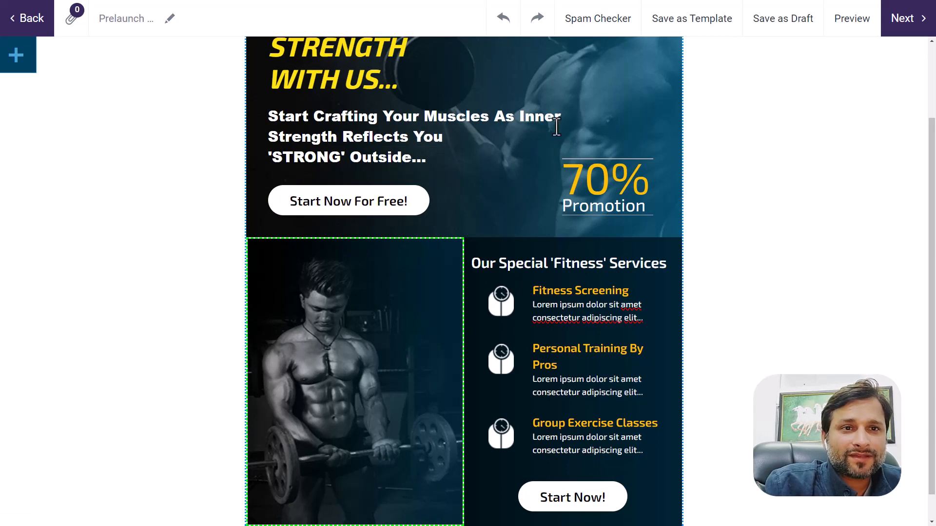
{"action": "left_click", "coordinate": [598, 18]}
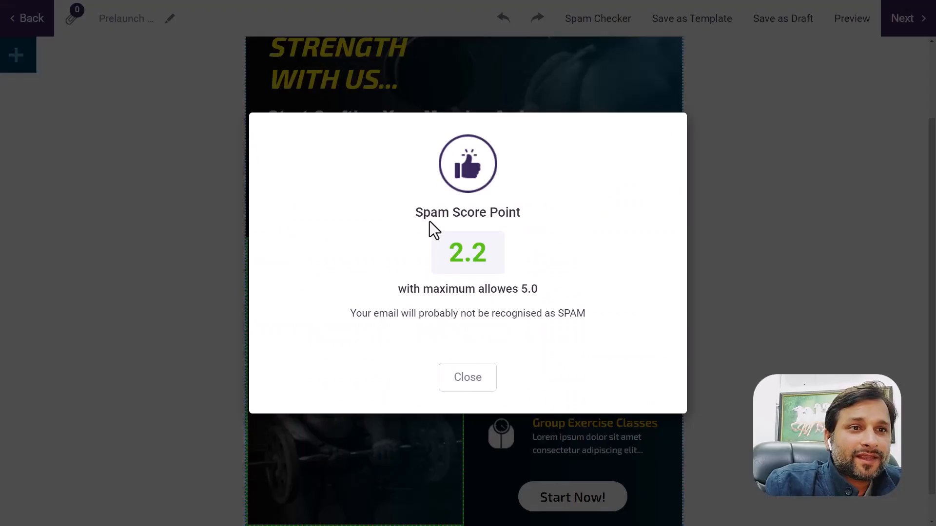
{"action": "mouse_move", "coordinate": [574, 276]}
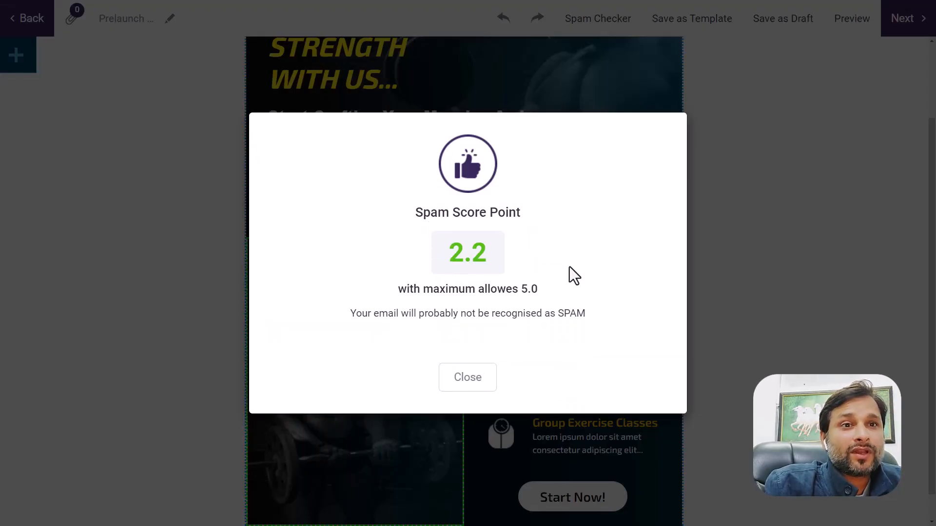
{"action": "left_click", "coordinate": [468, 377]}
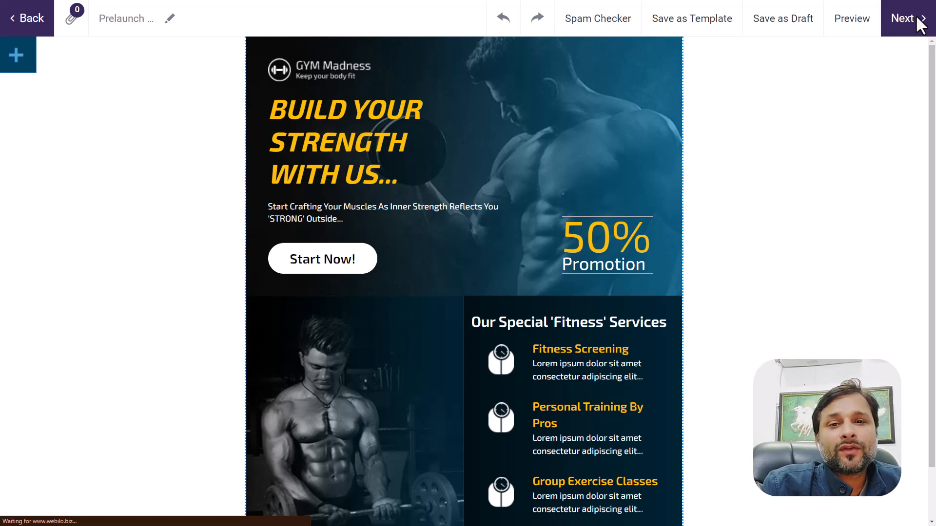
Include Cold List Digital Marketing and Recent Prospects lists (15 contacts total), then continue.
{"action": "left_click", "coordinate": [908, 18]}
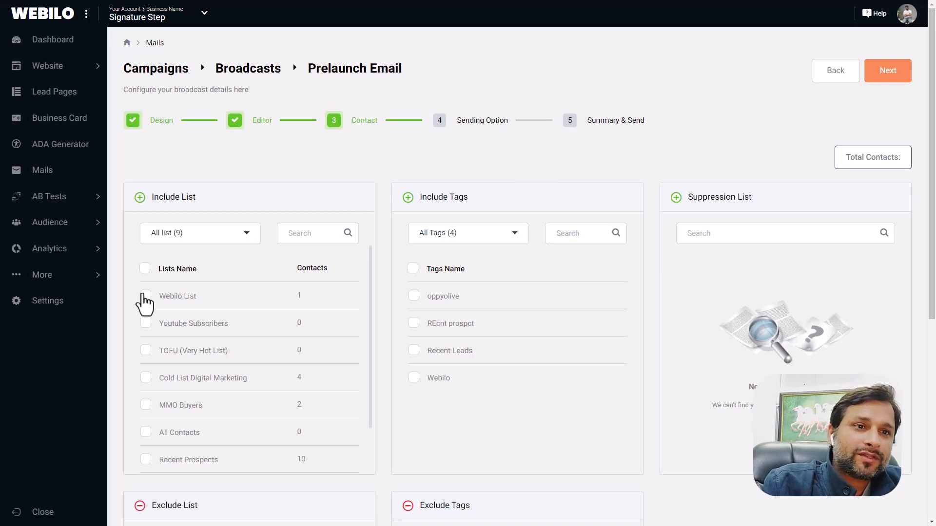
{"action": "left_click", "coordinate": [146, 296]}
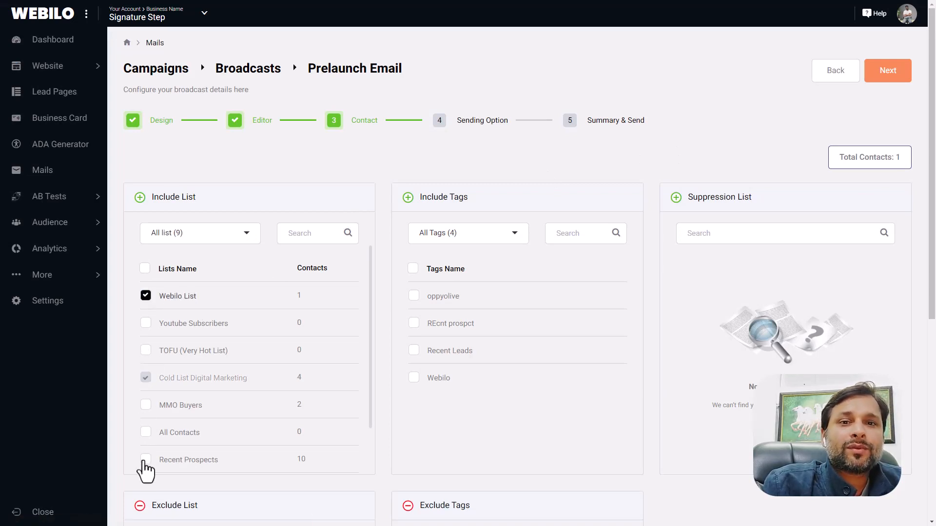
{"action": "left_click", "coordinate": [146, 460]}
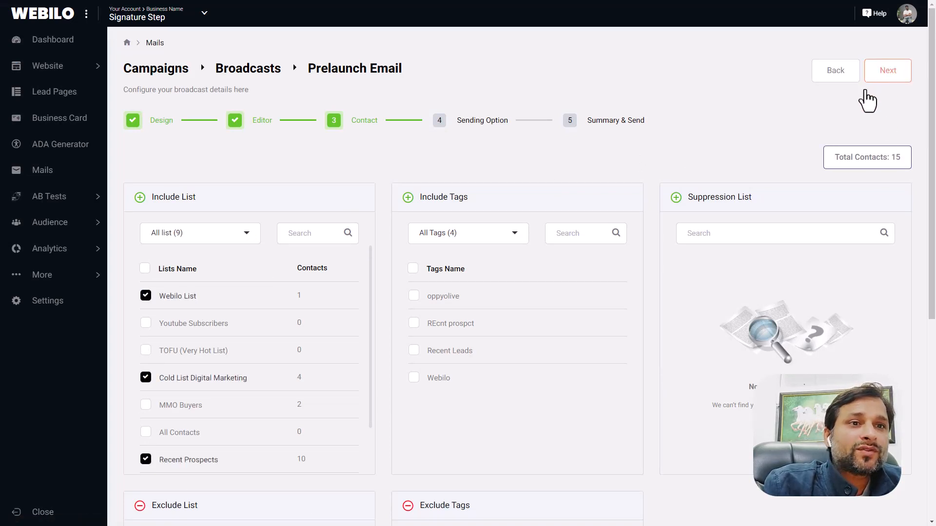
{"action": "left_click", "coordinate": [887, 70]}
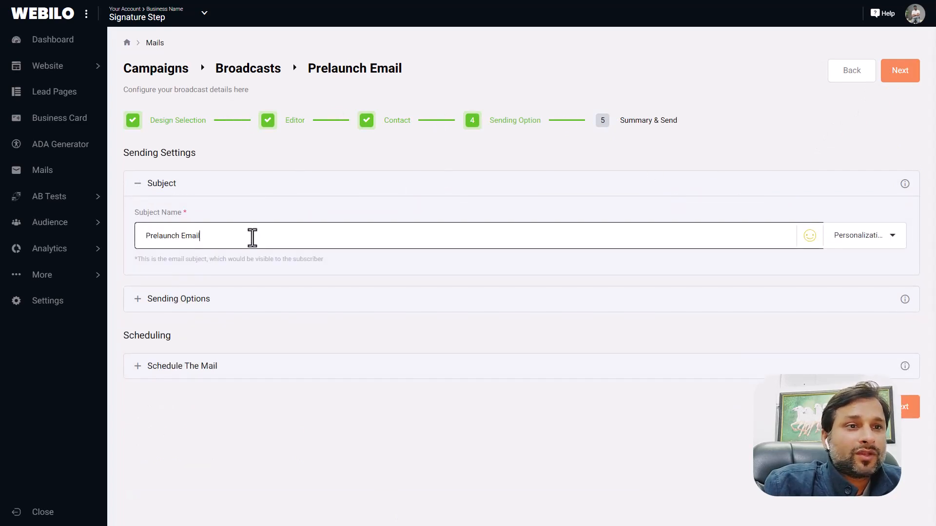
Change the subject to 'Prelaunch offer Email', choose the sender, and schedule a send date.
{"action": "type", "text": "Of"}
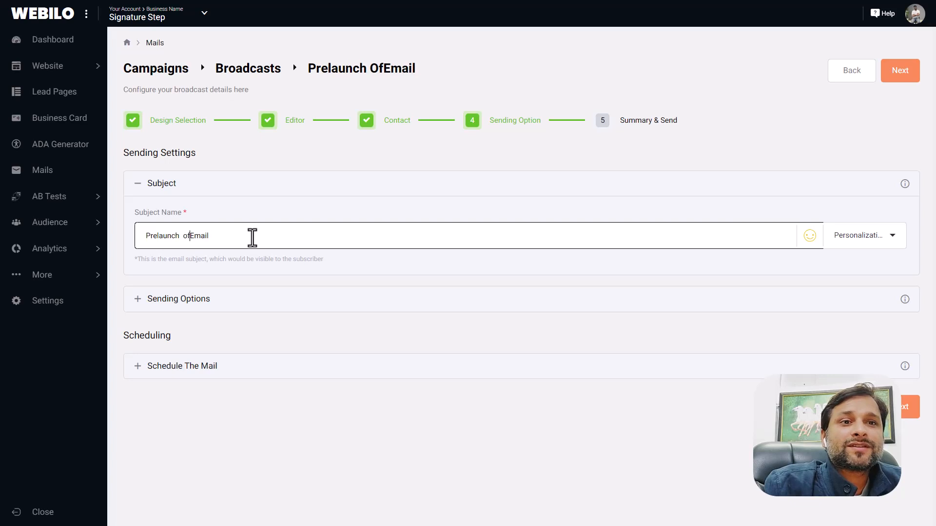
{"action": "type", "text": "offer"}
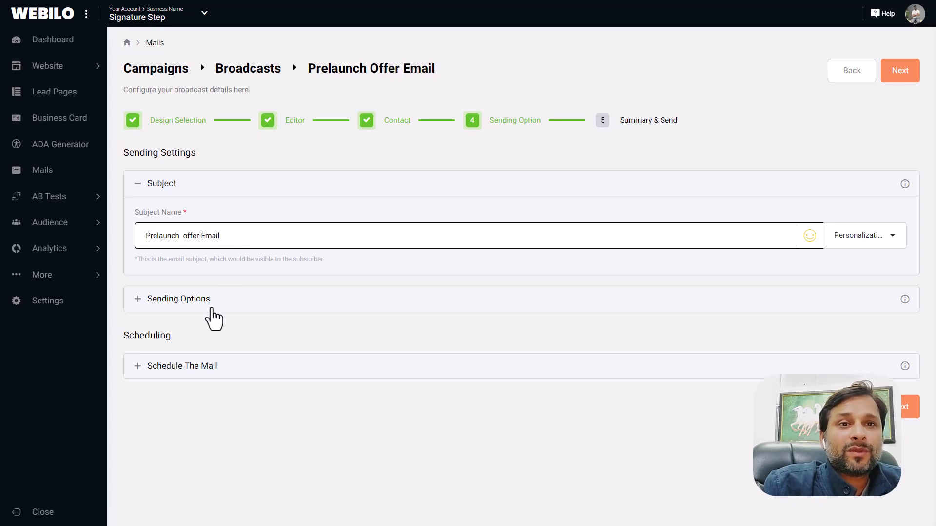
{"action": "left_click", "coordinate": [178, 298]}
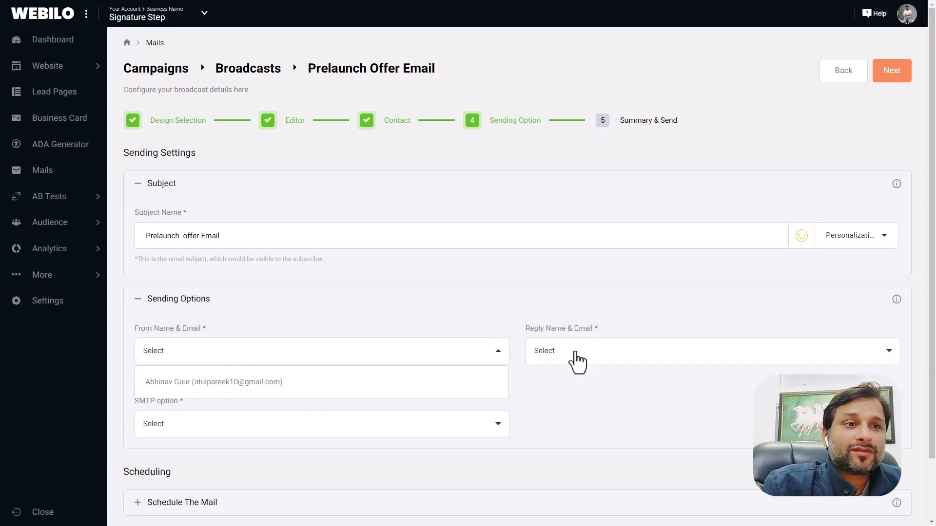
{"action": "left_click", "coordinate": [213, 382]}
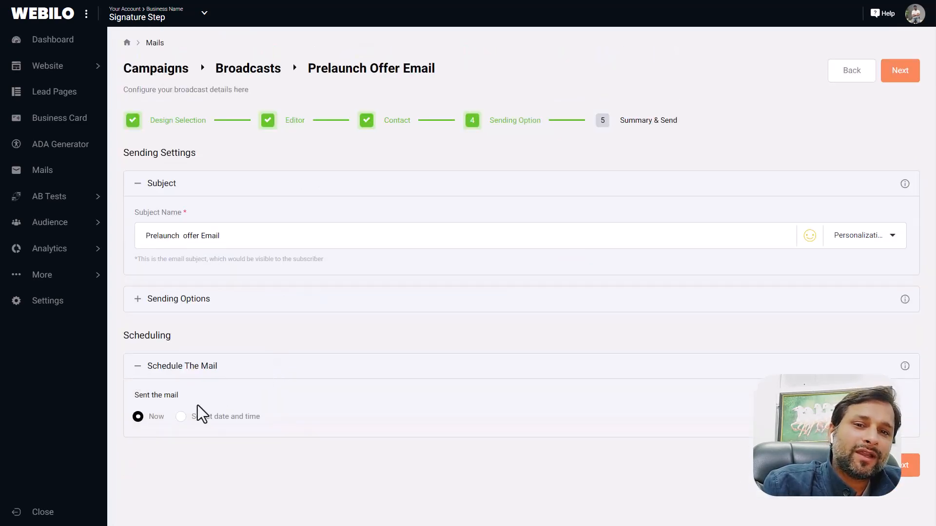
{"action": "left_click", "coordinate": [181, 417]}
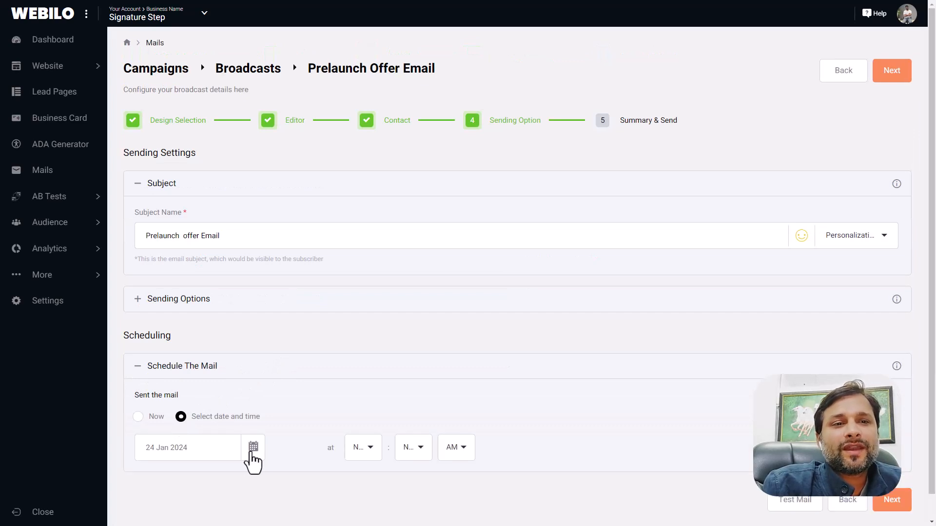
{"action": "left_click", "coordinate": [253, 448]}
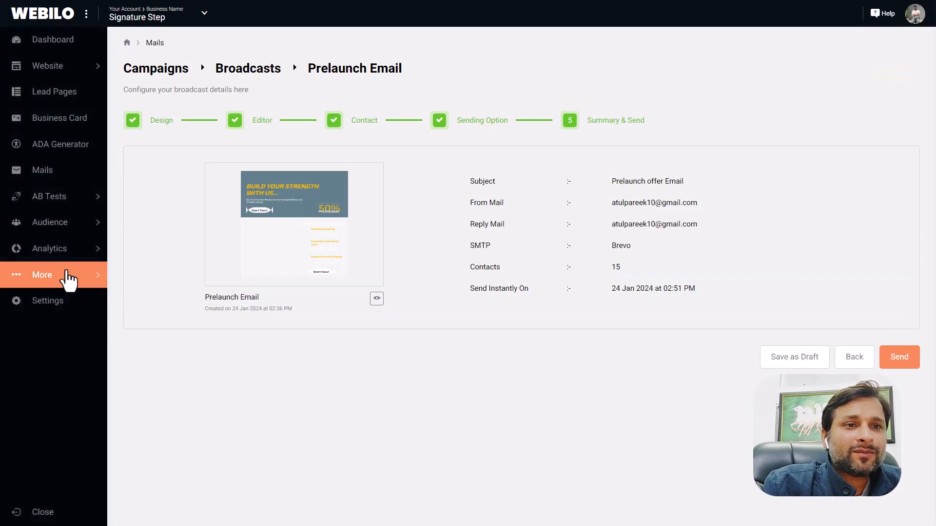
View the GDPR cookie consent settings, then the Legal Policy pages under More.
{"action": "left_click", "coordinate": [42, 275]}
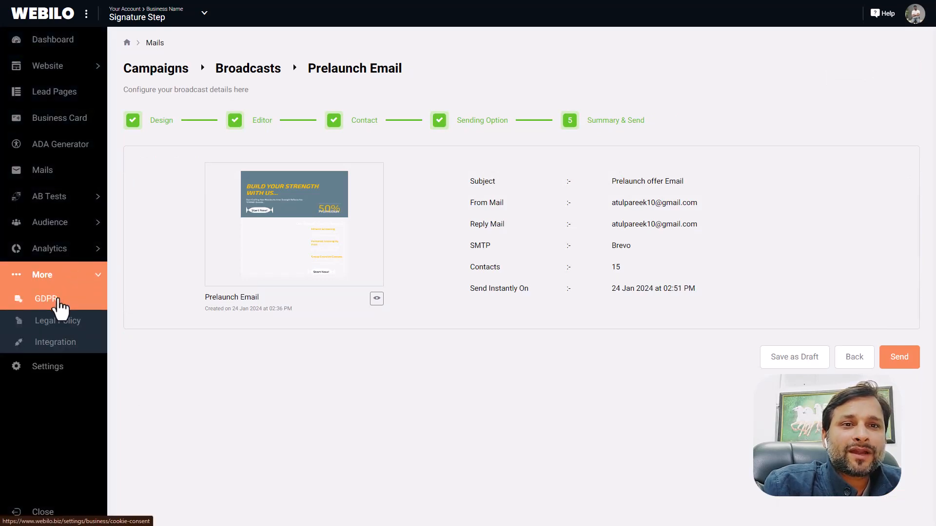
{"action": "left_click", "coordinate": [47, 298]}
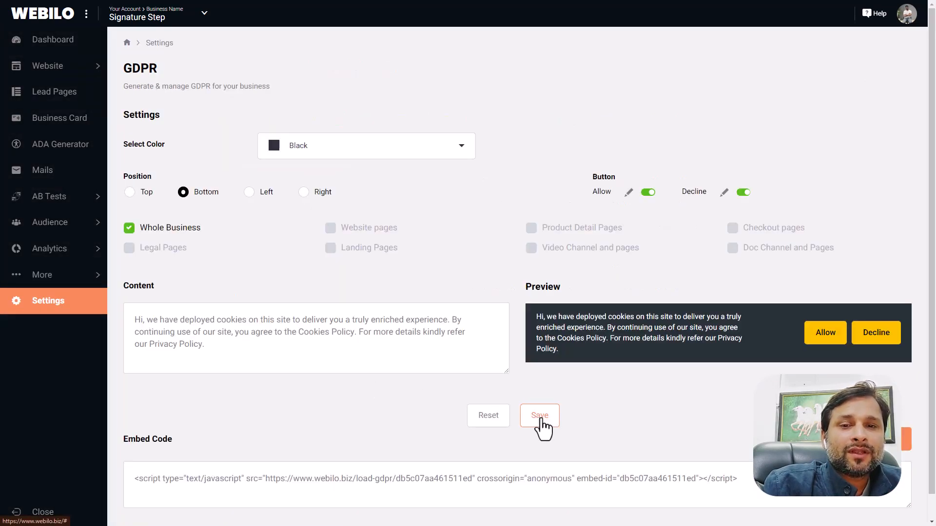
{"action": "left_click", "coordinate": [41, 274]}
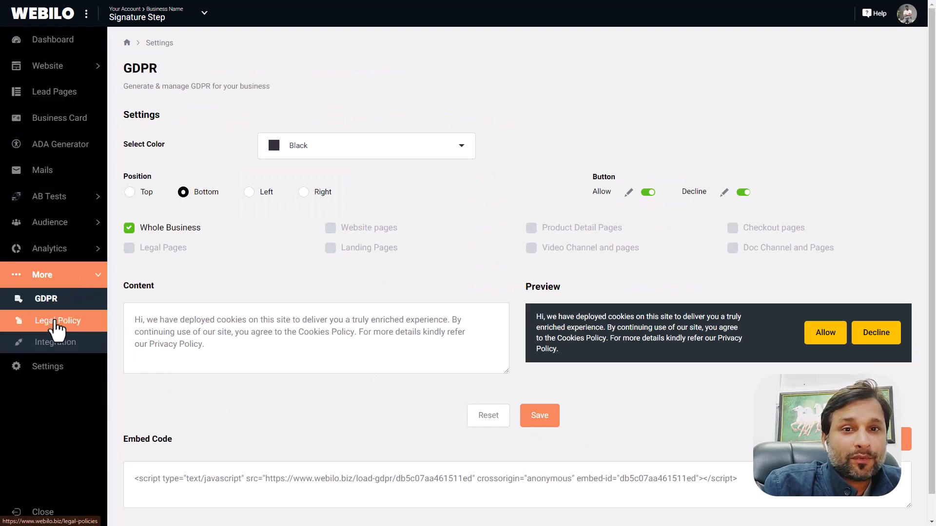
{"action": "left_click", "coordinate": [58, 321]}
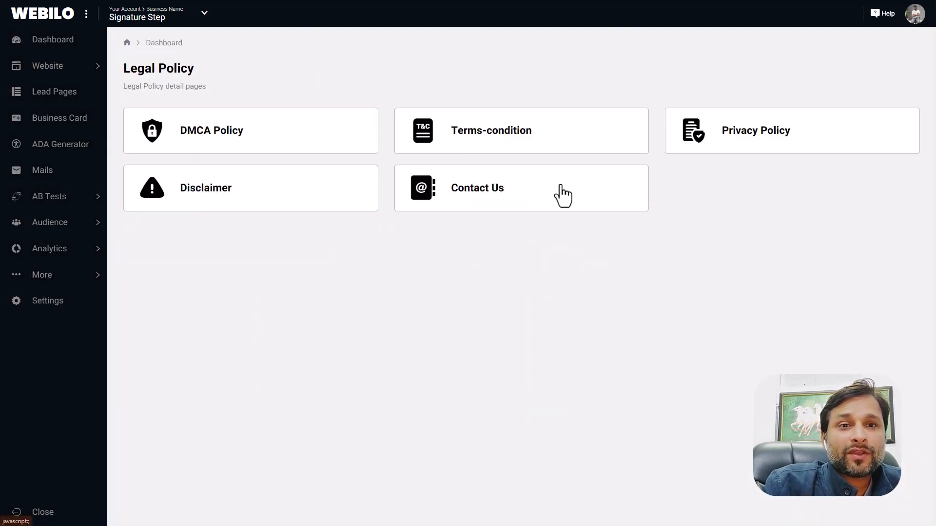
Browse Autoresponder, CRM and Webinar integrations, then go to the business Settings page.
{"action": "left_click", "coordinate": [57, 342]}
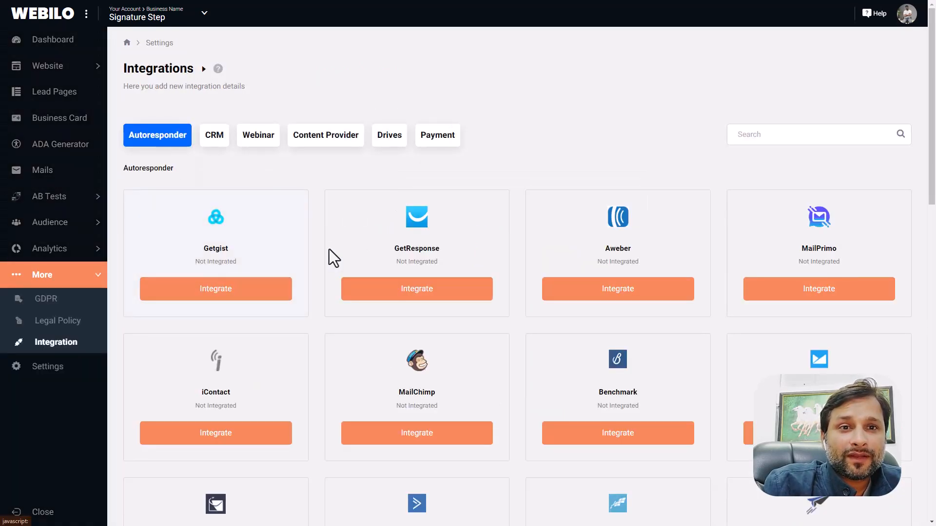
{"action": "scroll", "scroll_direction": "down", "scroll_amount": 3}
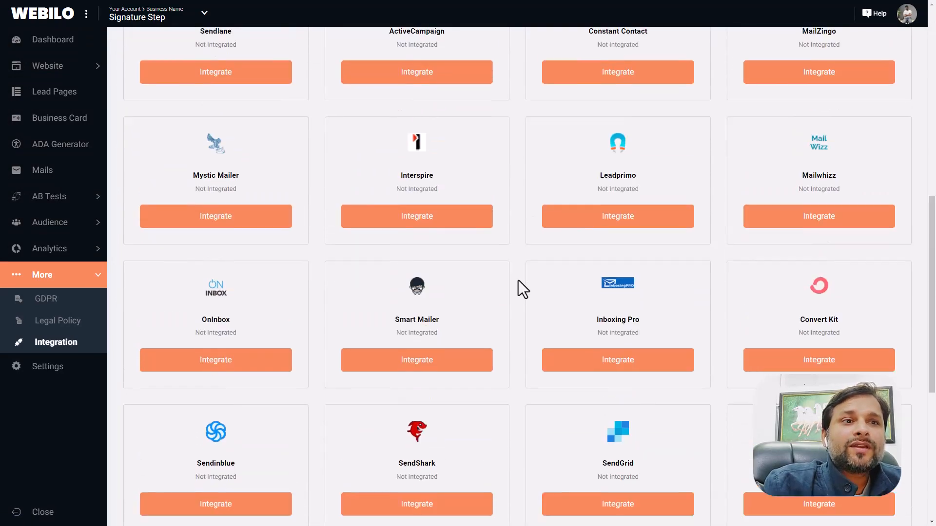
{"action": "left_click", "coordinate": [213, 135]}
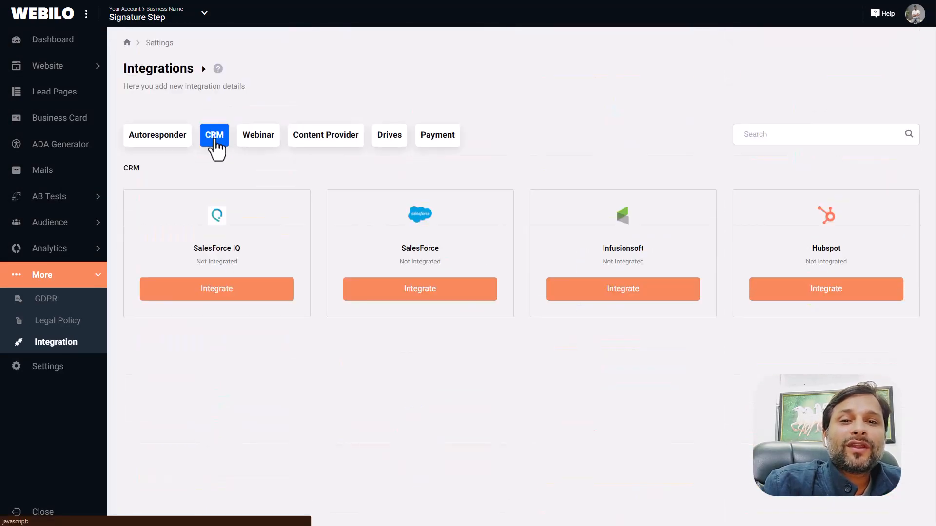
{"action": "left_click", "coordinate": [258, 135]}
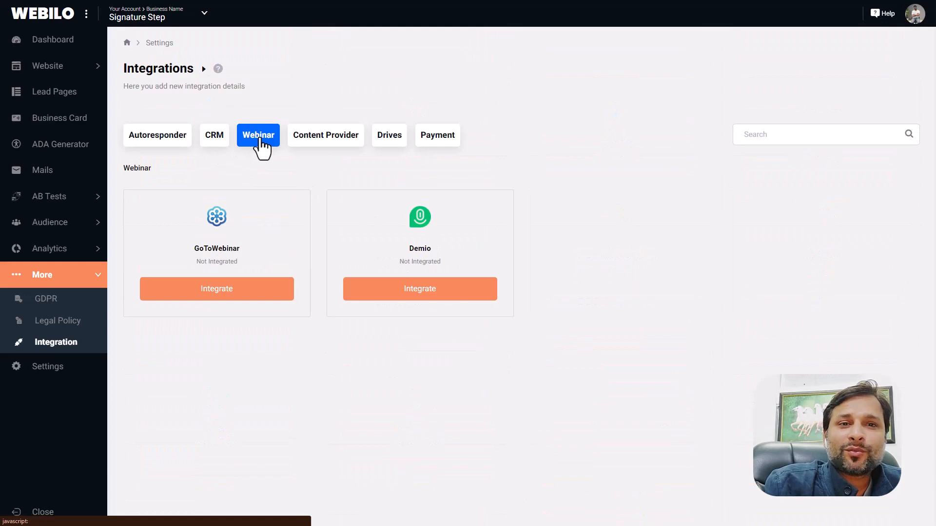
{"action": "left_click", "coordinate": [388, 135]}
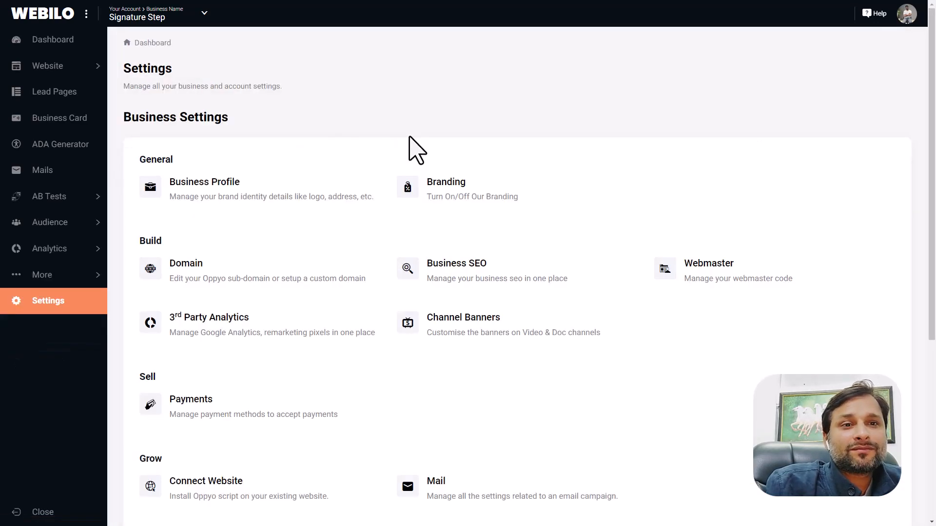
{"action": "mouse_move", "coordinate": [204, 182]}
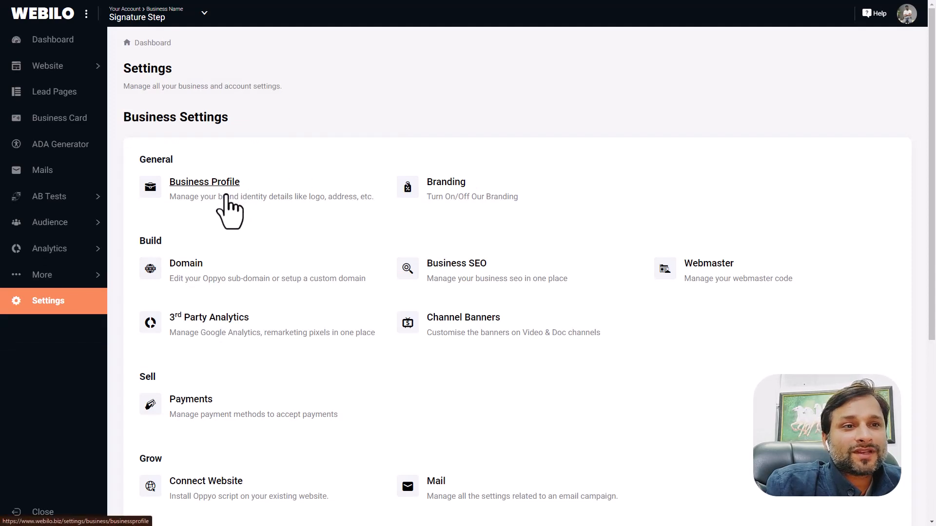
{"action": "mouse_move", "coordinate": [215, 242]}
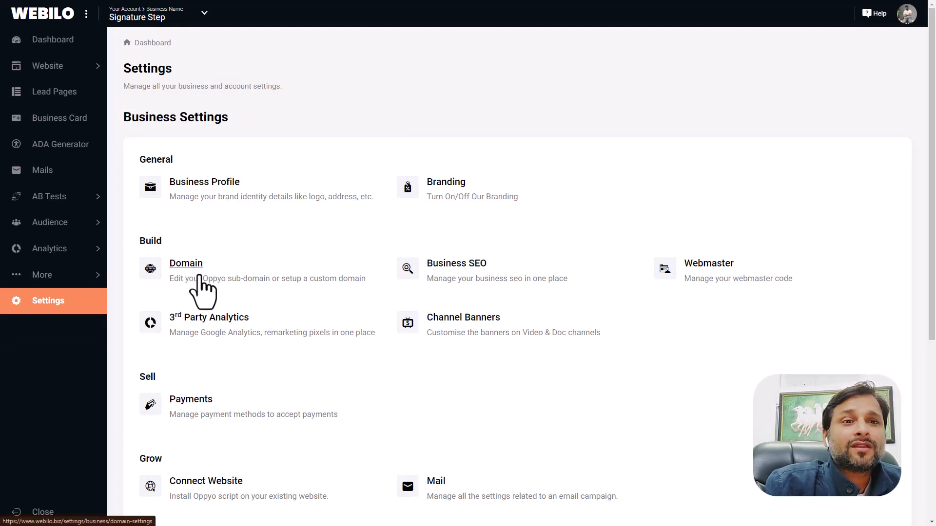
{"action": "mouse_move", "coordinate": [212, 346]}
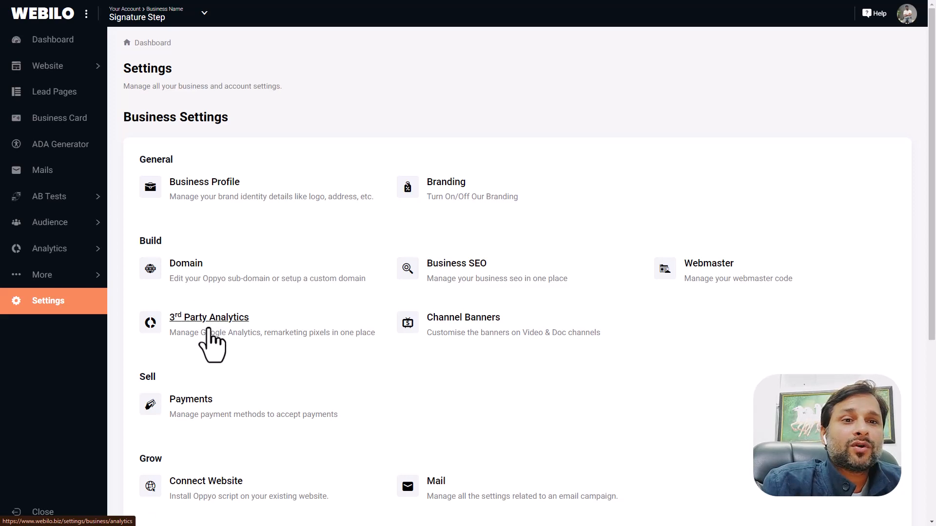
{"action": "mouse_move", "coordinate": [242, 365]}
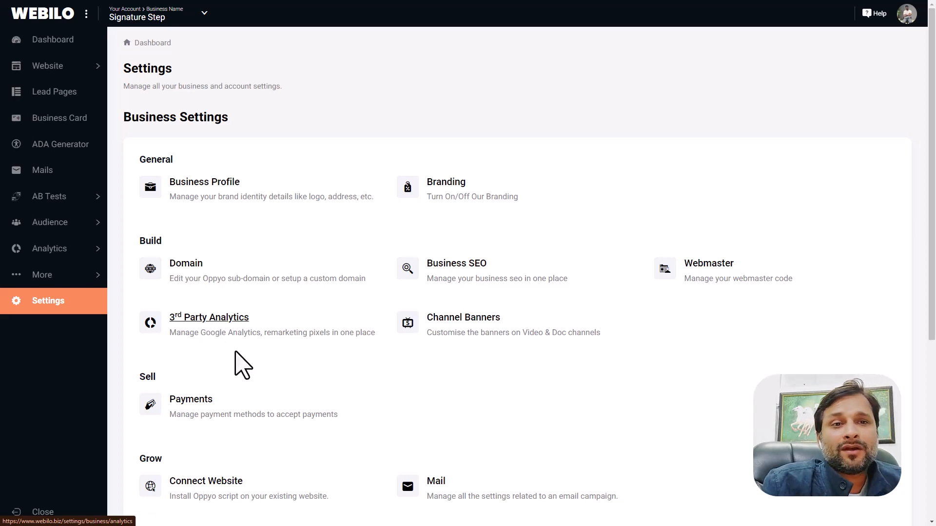
{"action": "scroll", "scroll_direction": "down", "scroll_amount": 3}
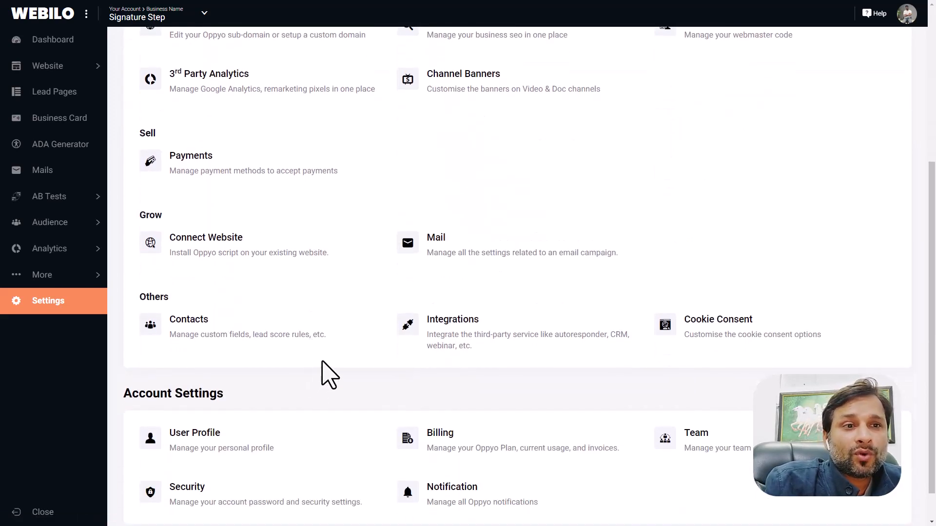
{"action": "mouse_move", "coordinate": [723, 343]}
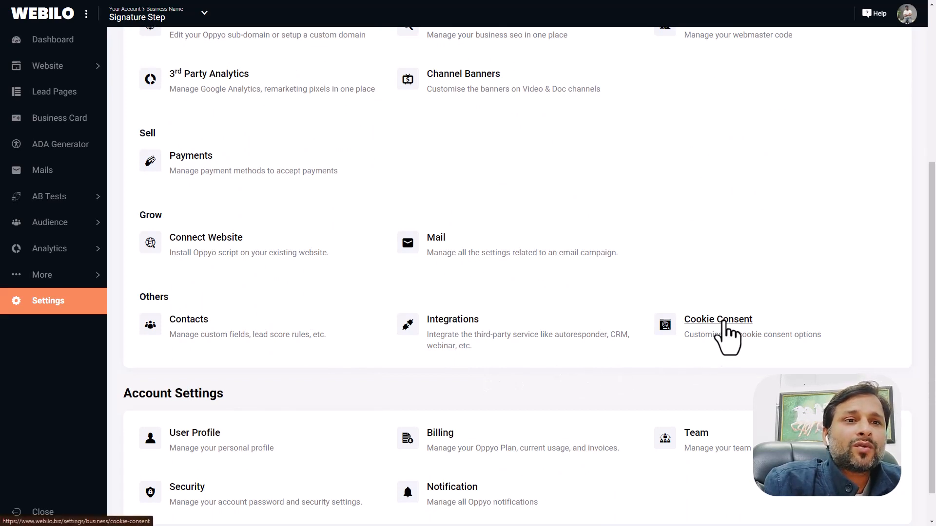
{"action": "mouse_move", "coordinate": [872, 352]}
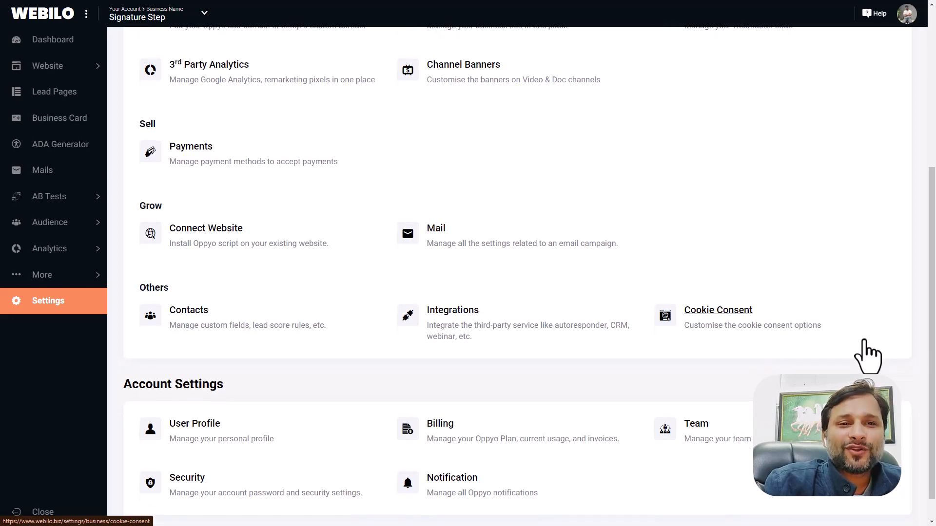
{"action": "scroll", "scroll_direction": "down", "scroll_amount": 3}
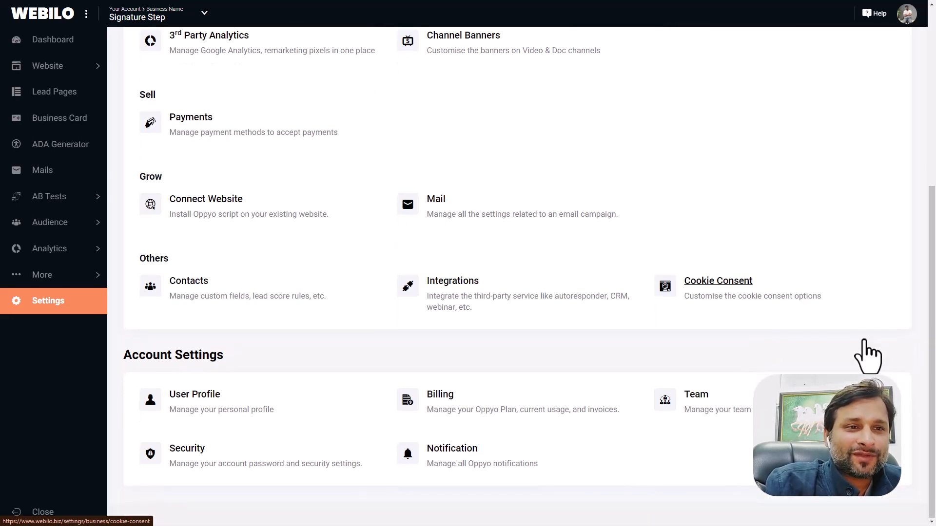